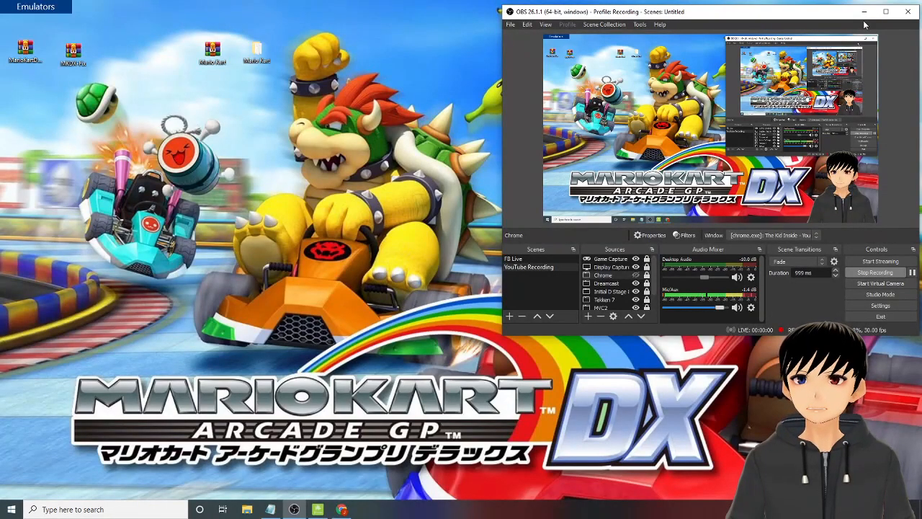
{"action": "mouse_move", "coordinate": [863, 15]}
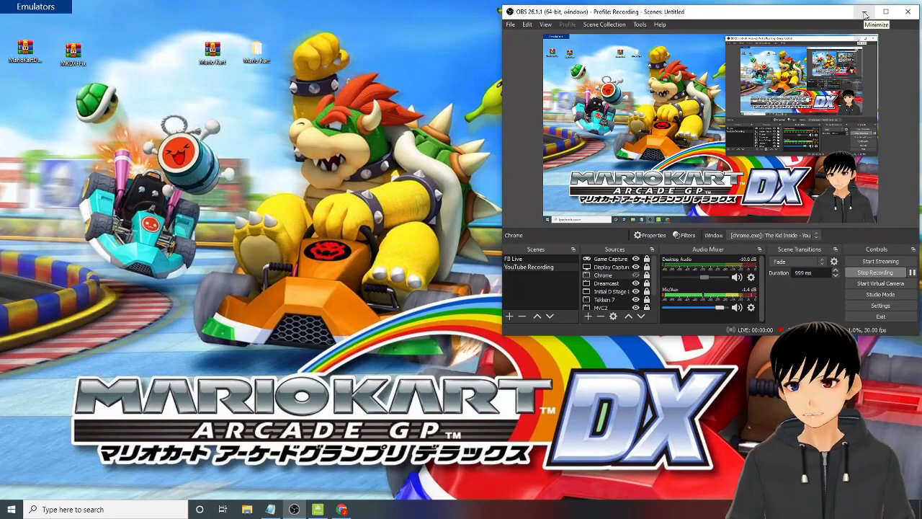
Minimise the OBS Studio window to reveal the desktop
{"action": "left_click", "coordinate": [864, 12]}
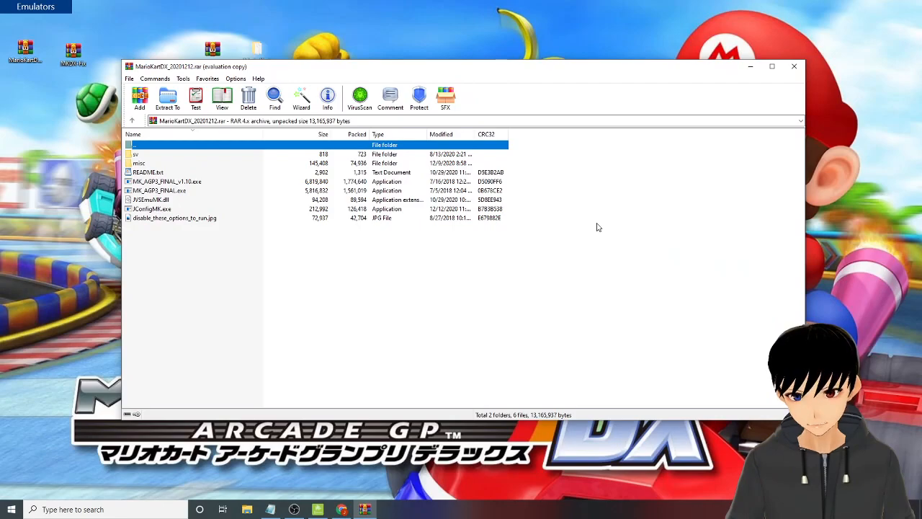
{"action": "mouse_move", "coordinate": [425, 115]}
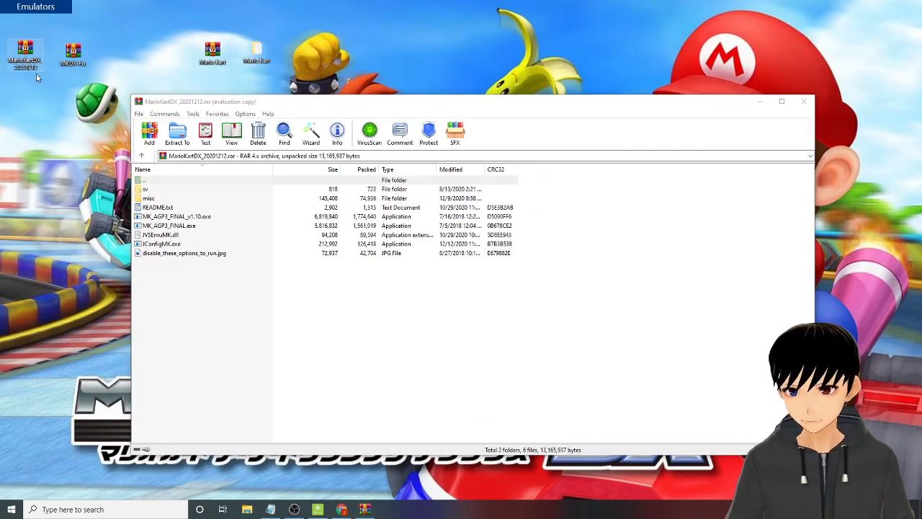
{"action": "mouse_move", "coordinate": [24, 54]}
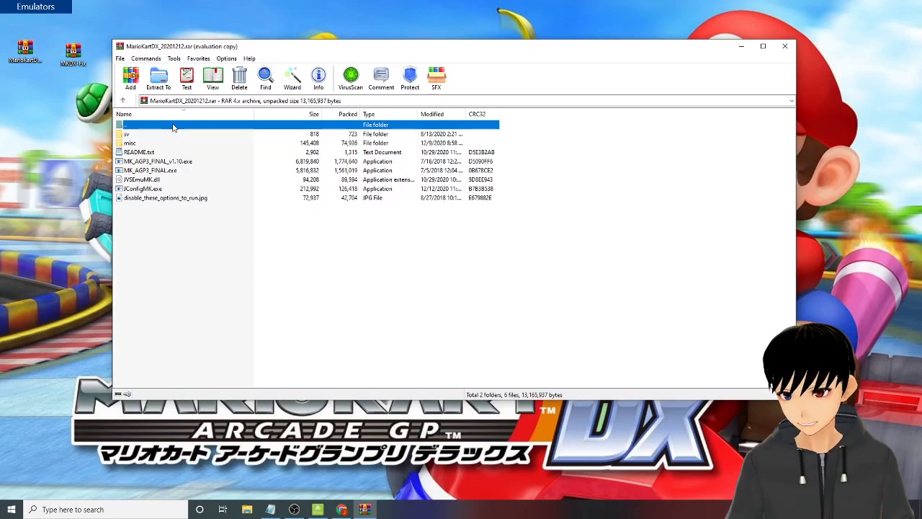
Extract the Mario Kart Arcade GP DX archive to Desktop\MarioKartDX_20201212
{"action": "left_click", "coordinate": [158, 78]}
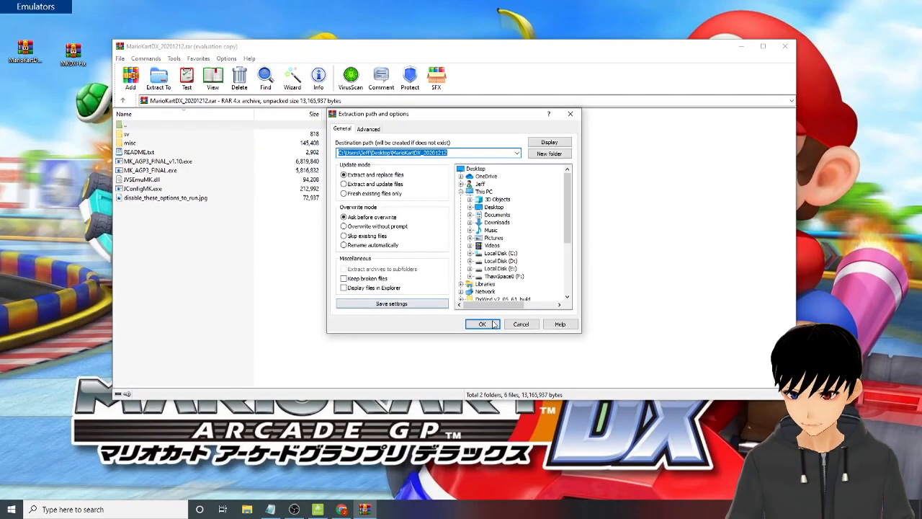
{"action": "left_click", "coordinate": [482, 323]}
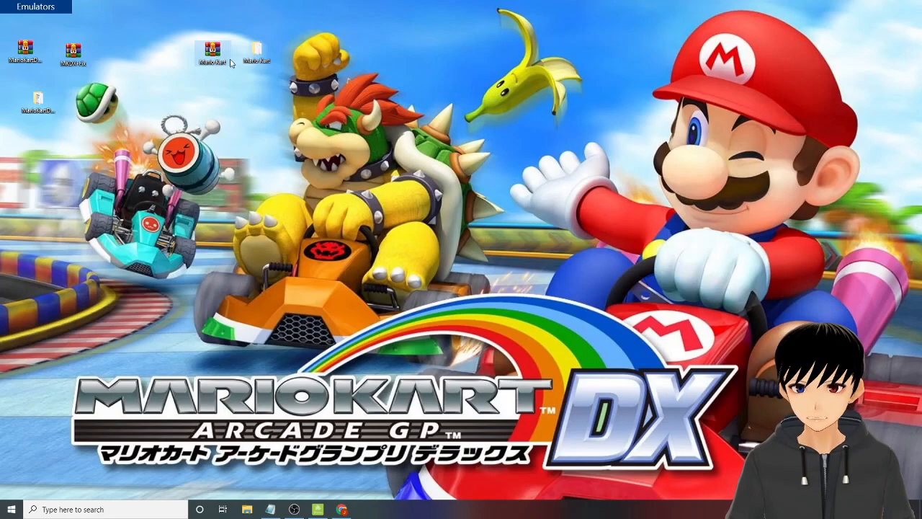
{"action": "mouse_move", "coordinate": [231, 115]}
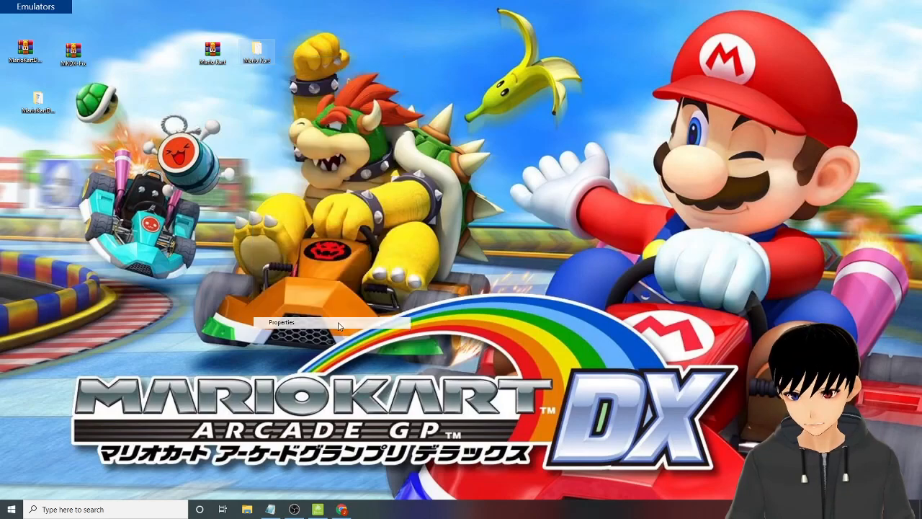
Check the Mario Kart folder's properties (5.5 GB, 16,387 files), then drag it beside the extracted folder
{"action": "left_click", "coordinate": [281, 322]}
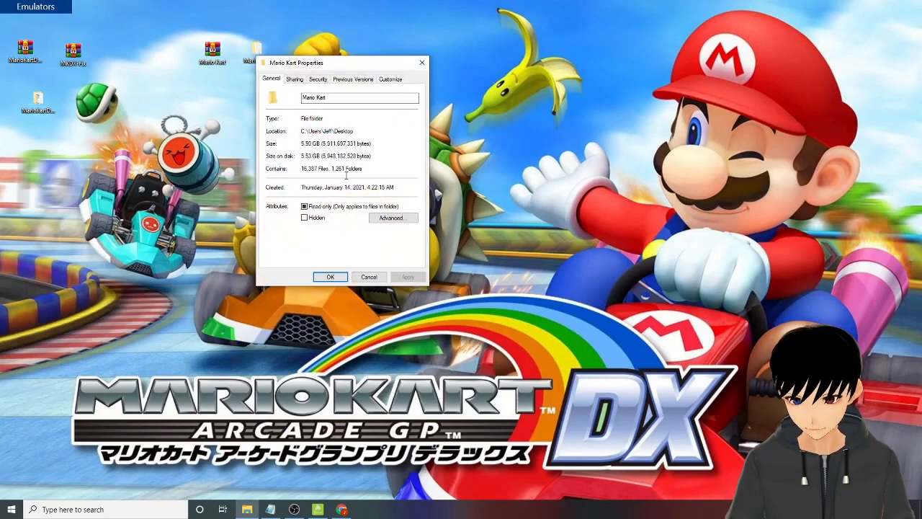
{"action": "left_click", "coordinate": [330, 276]}
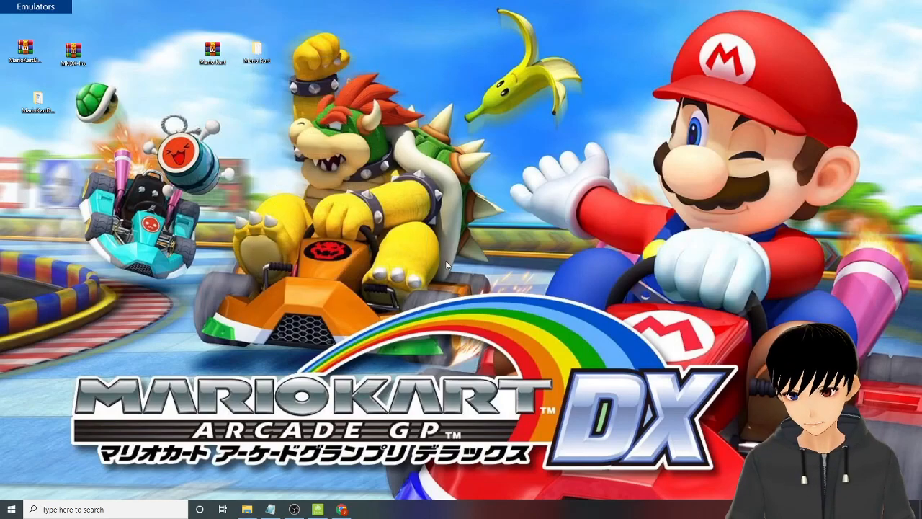
{"action": "mouse_move", "coordinate": [270, 119]}
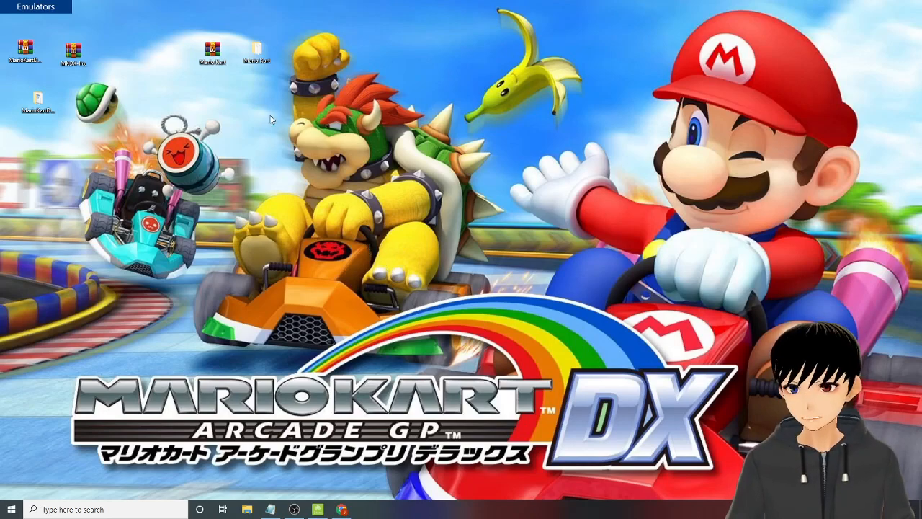
{"action": "left_click_drag", "start_coordinate": [257, 50], "coordinate": [163, 99]}
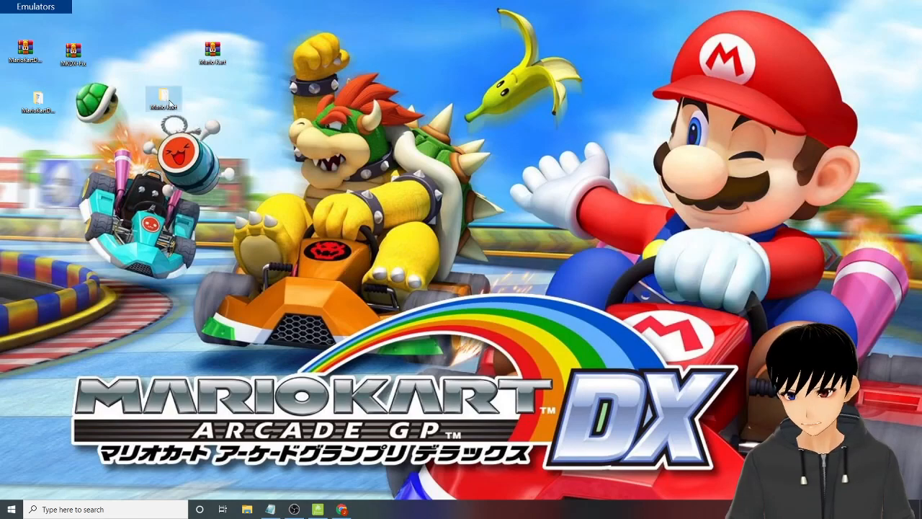
Open the Mario Kart folder and the extracted MarioKartDX_20201212 folder in separate windows
{"action": "double_click", "coordinate": [163, 98]}
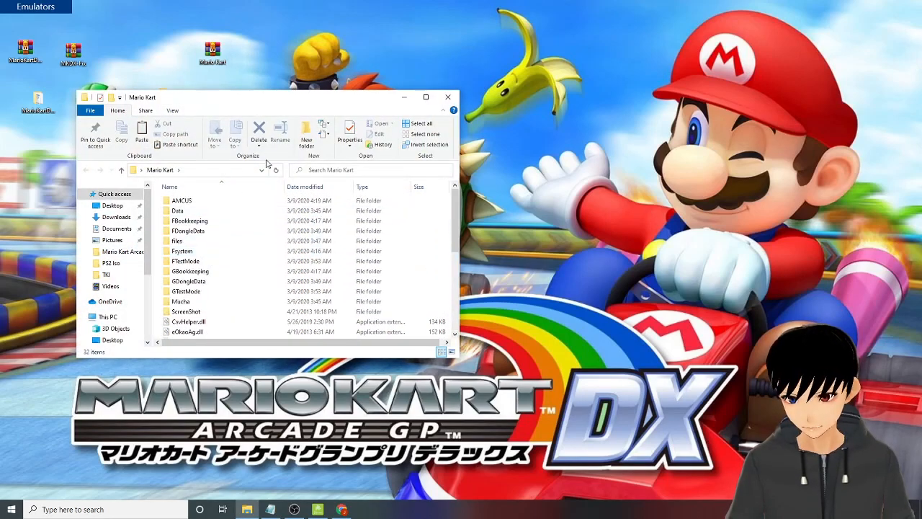
{"action": "left_click", "coordinate": [189, 230]}
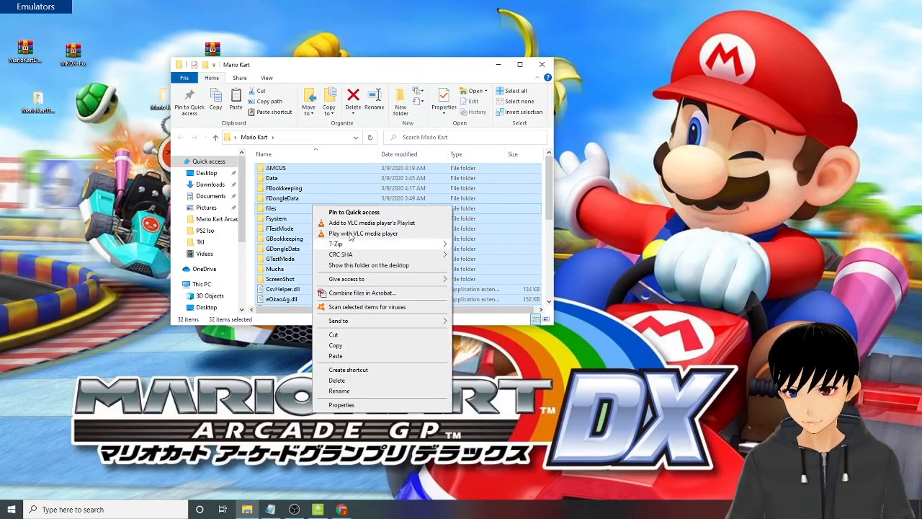
{"action": "left_click", "coordinate": [524, 65]}
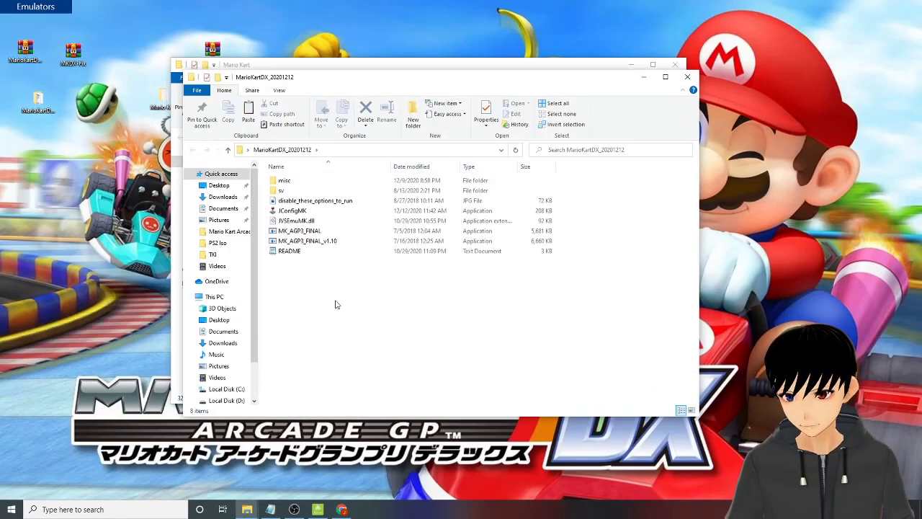
Paste the eight extracted items into Mario Kart, skipping the duplicate MK_AGP3_FINAL.exe
{"action": "left_click", "coordinate": [289, 251]}
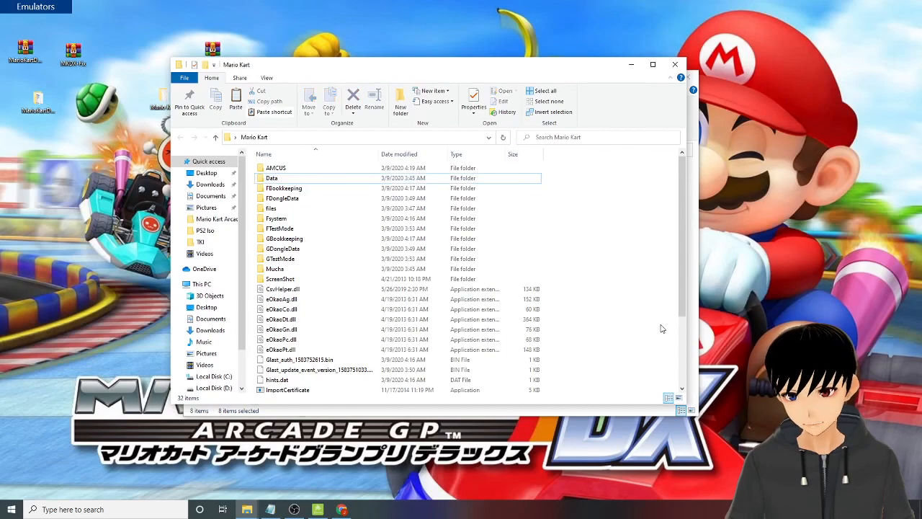
{"action": "left_click", "coordinate": [235, 101]}
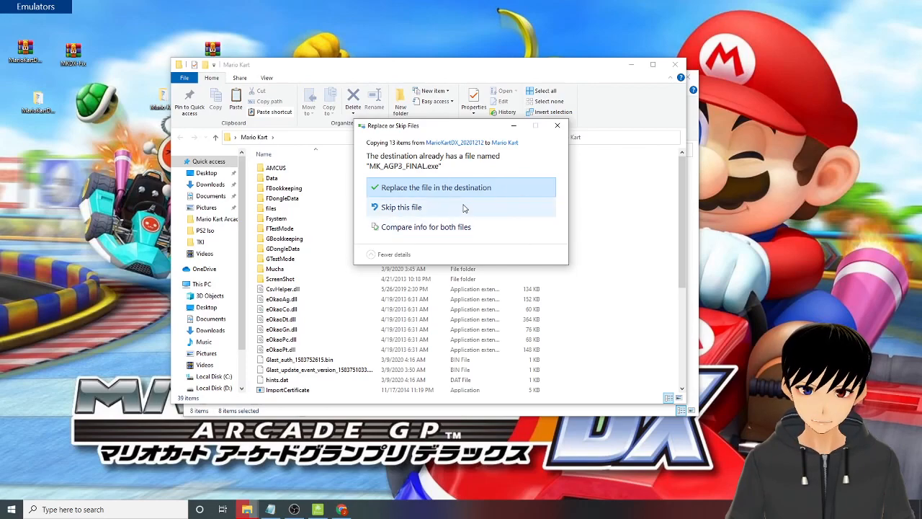
{"action": "mouse_move", "coordinate": [486, 216]}
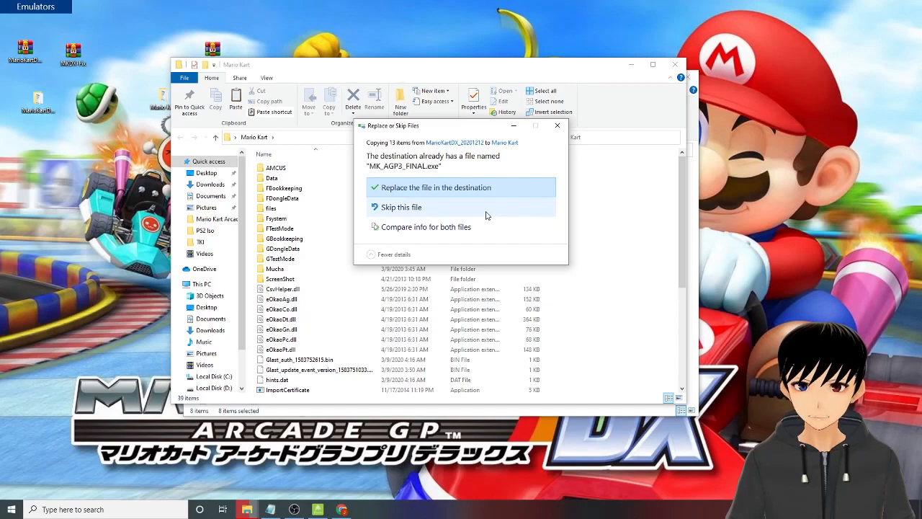
{"action": "left_click", "coordinate": [434, 187]}
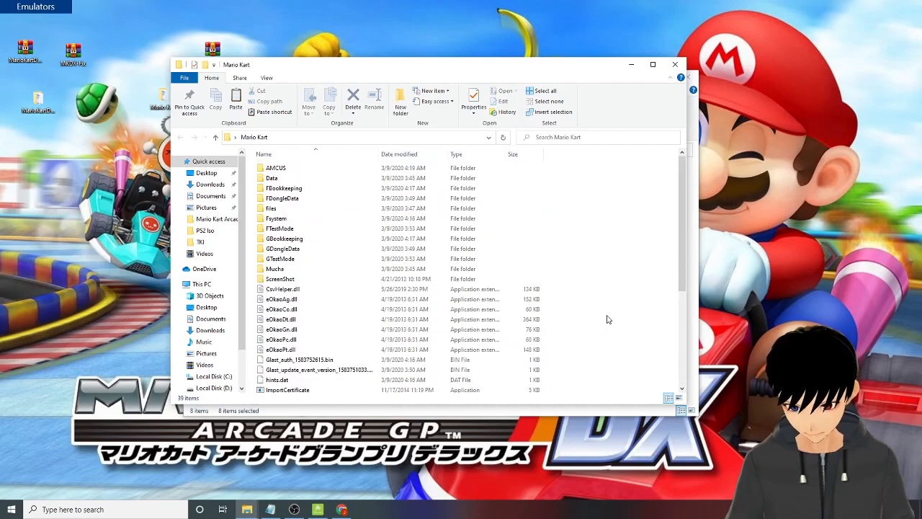
Scroll the Mario Kart listing to show the copied misc, sv and JConfigMK items
{"action": "scroll", "scroll_direction": "down", "scroll_amount": 3}
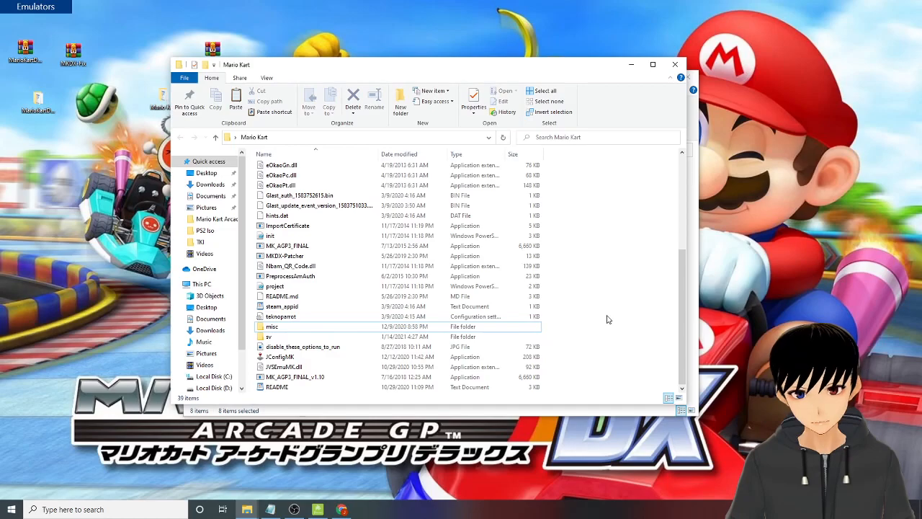
{"action": "mouse_move", "coordinate": [217, 128]}
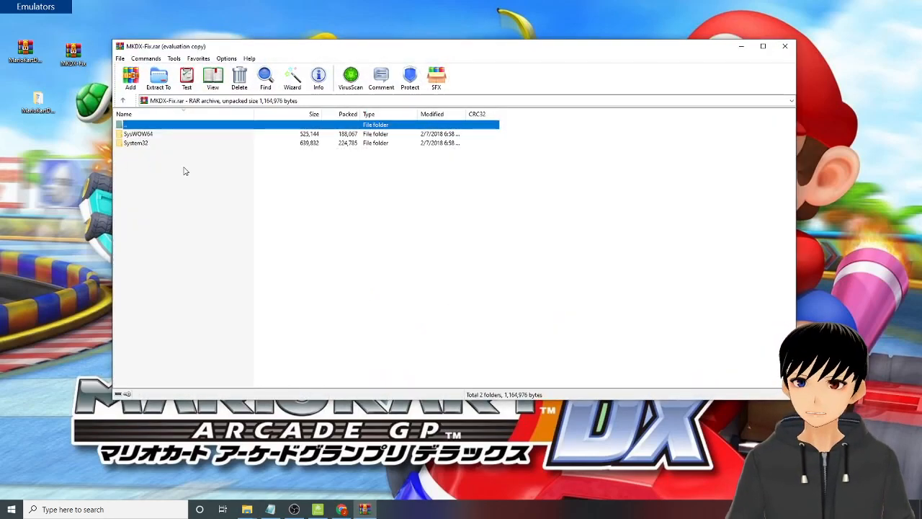
Browse the MKDX-Fix archive's SysWOW64 and System32 folders, finding D3D11Ref.dll
{"action": "double_click", "coordinate": [138, 133]}
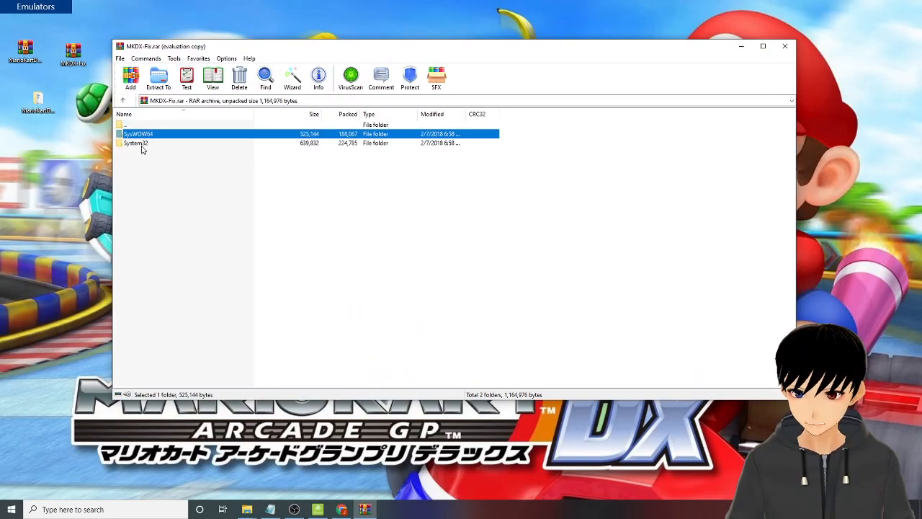
{"action": "left_click", "coordinate": [135, 143]}
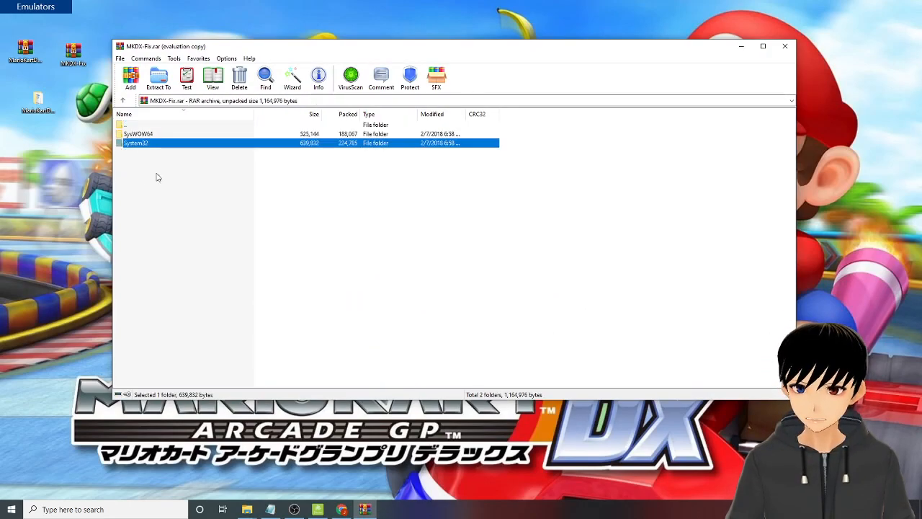
{"action": "double_click", "coordinate": [135, 143]}
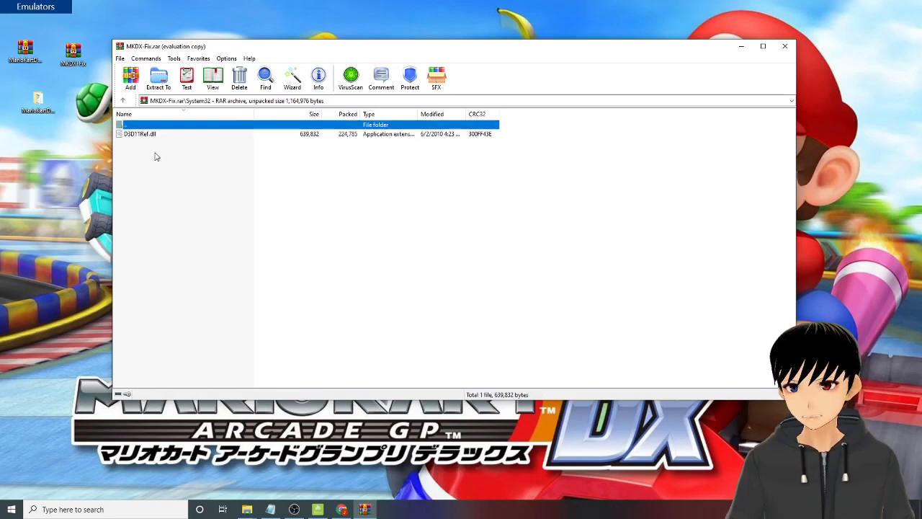
{"action": "mouse_move", "coordinate": [165, 131]}
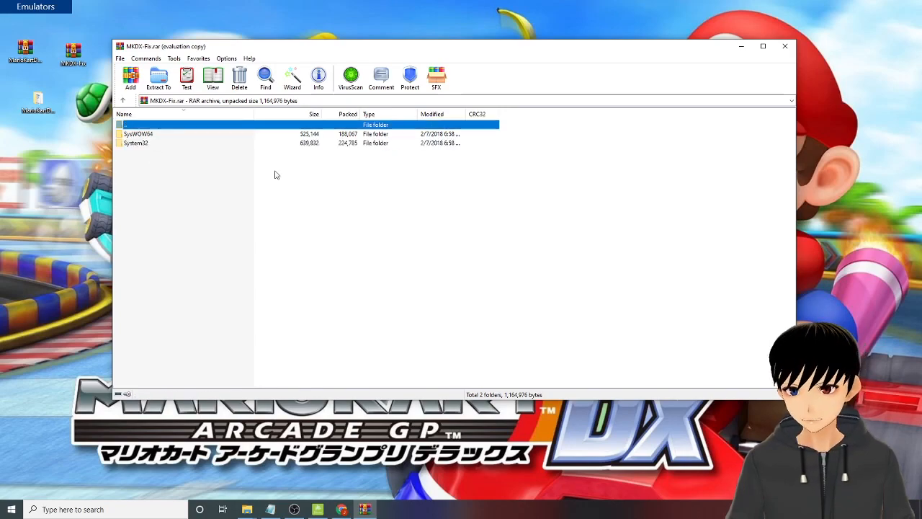
{"action": "mouse_move", "coordinate": [705, 128]}
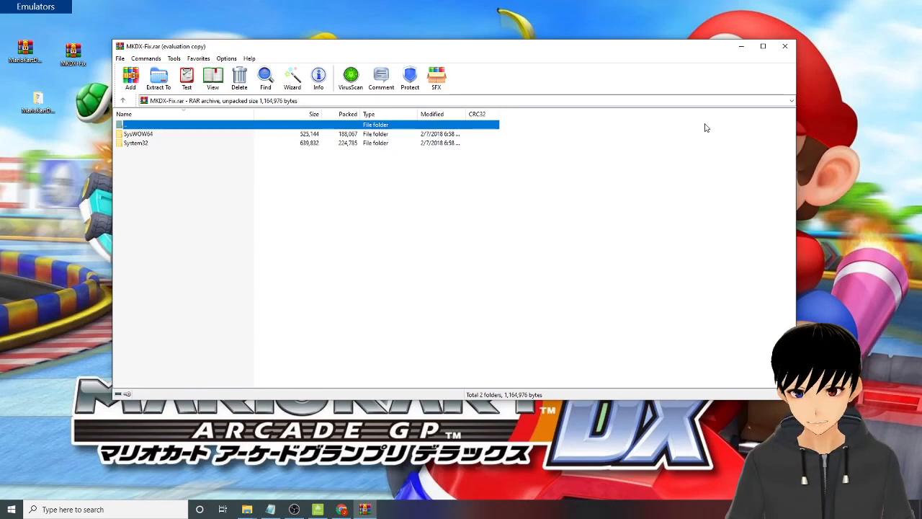
{"action": "mouse_move", "coordinate": [452, 241]}
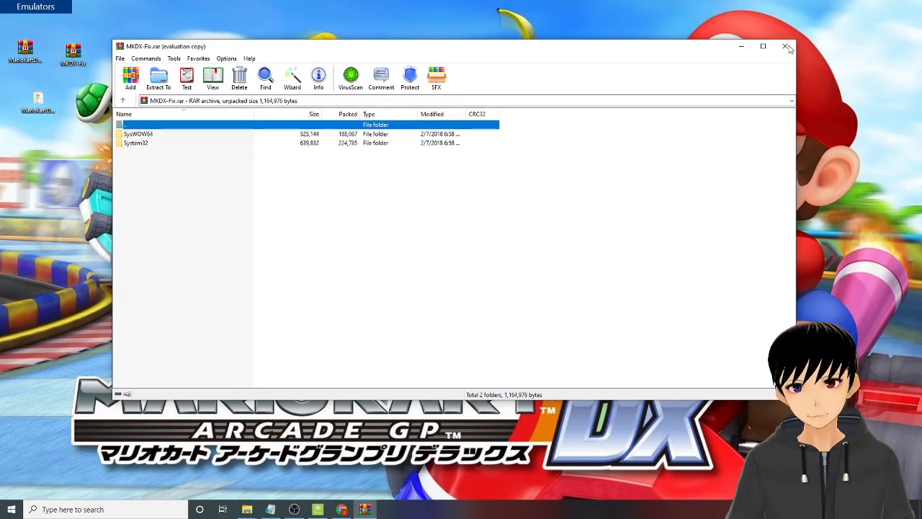
{"action": "mouse_move", "coordinate": [785, 46]}
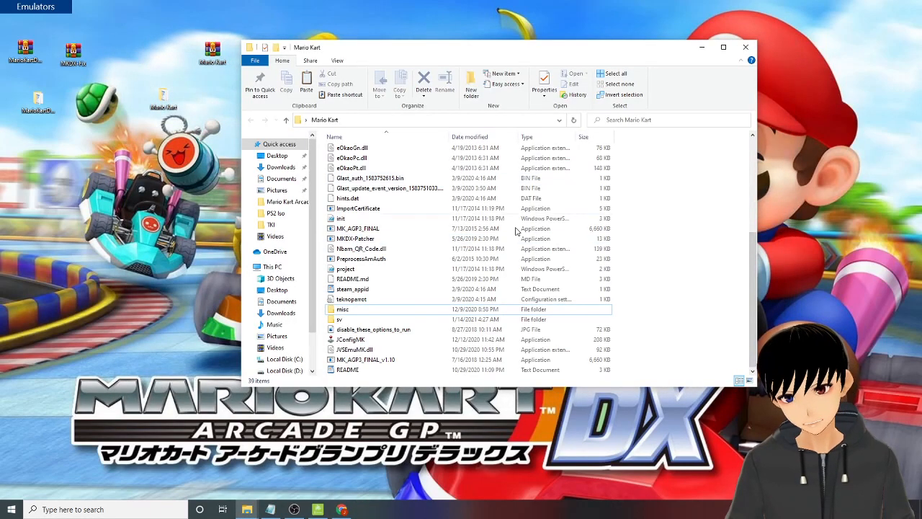
Drag the Mario Kart window left, then click items in its file listing
{"action": "left_click_drag", "start_coordinate": [515, 47], "coordinate": [301, 88]}
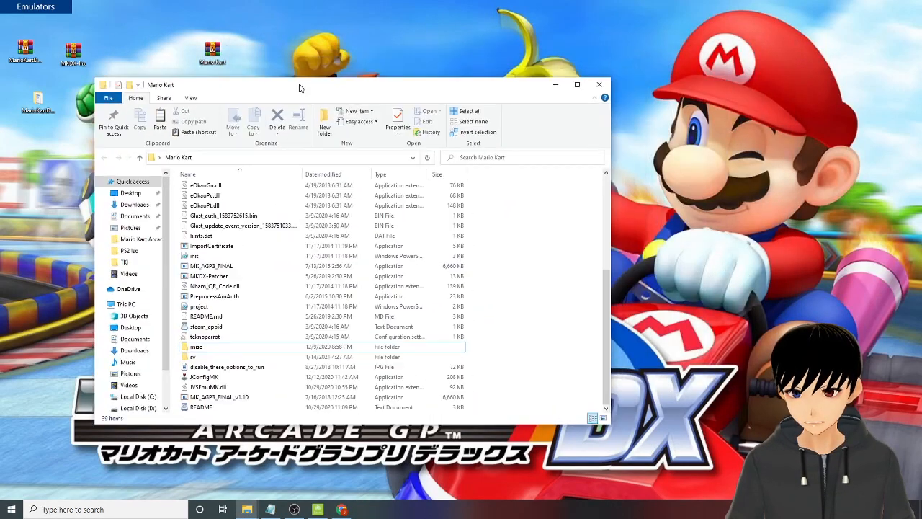
{"action": "left_click", "coordinate": [199, 306]}
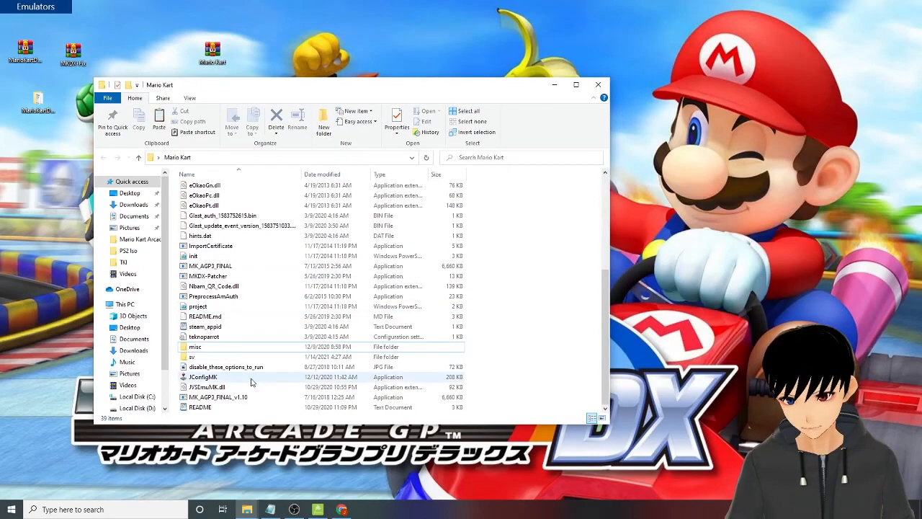
{"action": "left_click", "coordinate": [234, 356]}
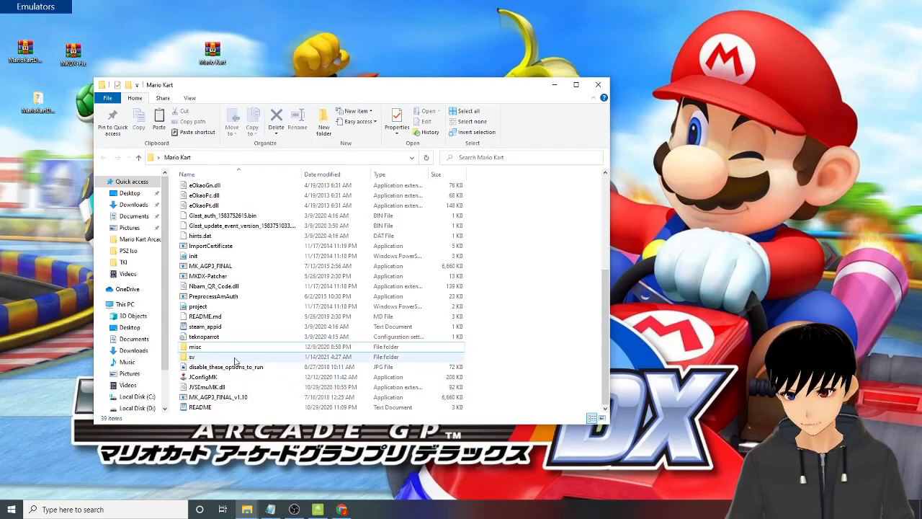
{"action": "double_click", "coordinate": [192, 356]}
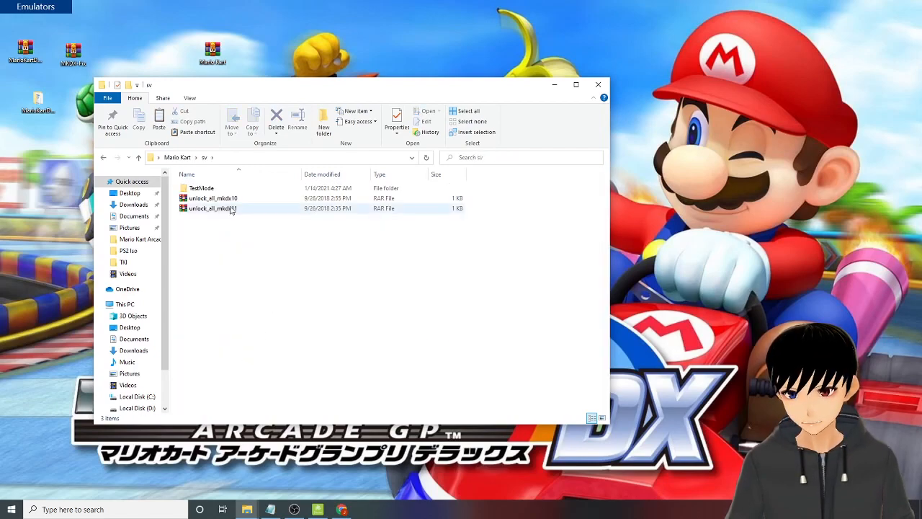
{"action": "left_click", "coordinate": [211, 209]}
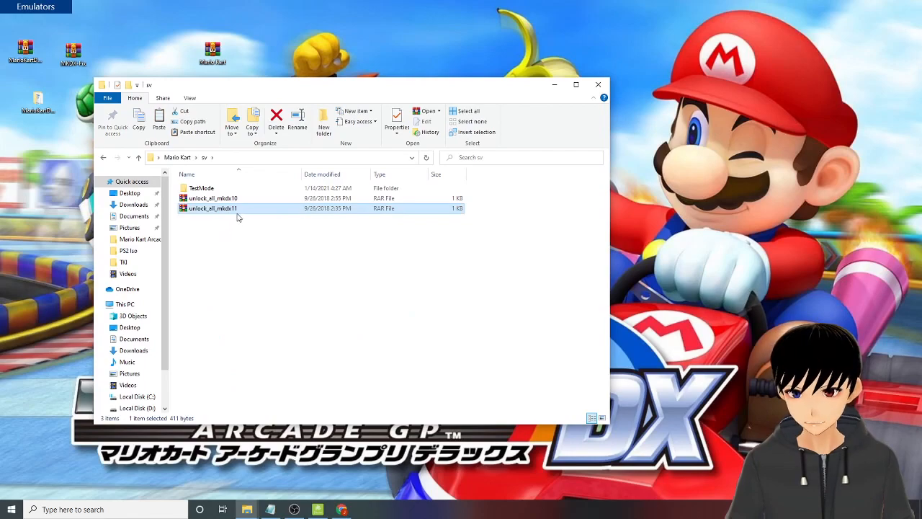
{"action": "mouse_move", "coordinate": [212, 208]}
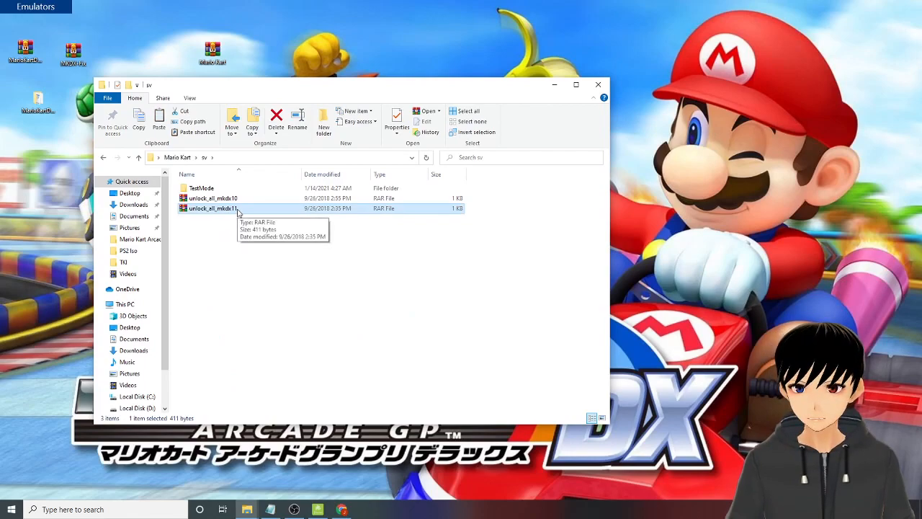
{"action": "double_click", "coordinate": [212, 208]}
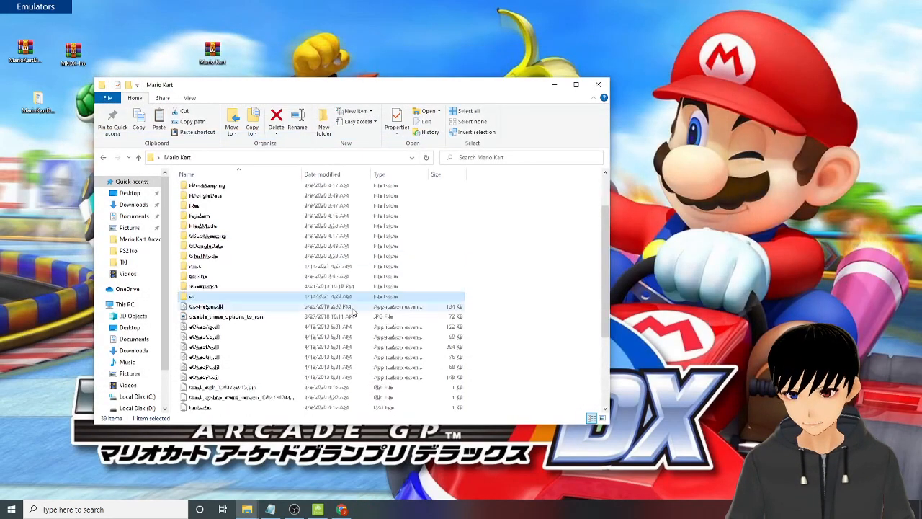
{"action": "scroll", "scroll_direction": "down", "scroll_amount": 3}
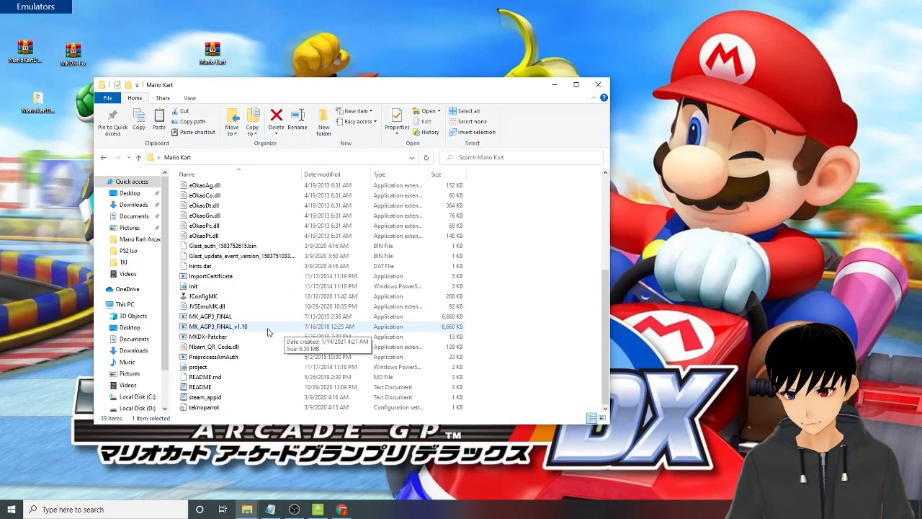
{"action": "mouse_move", "coordinate": [253, 330]}
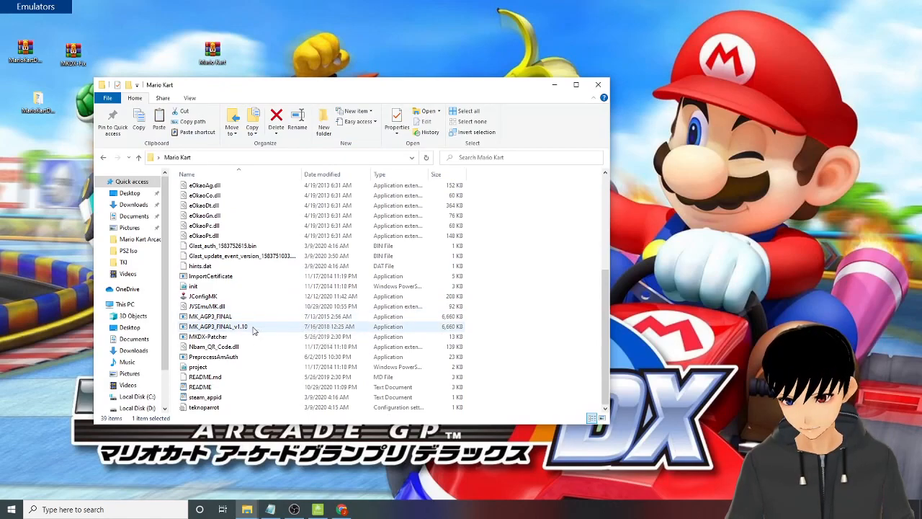
{"action": "mouse_move", "coordinate": [228, 326]}
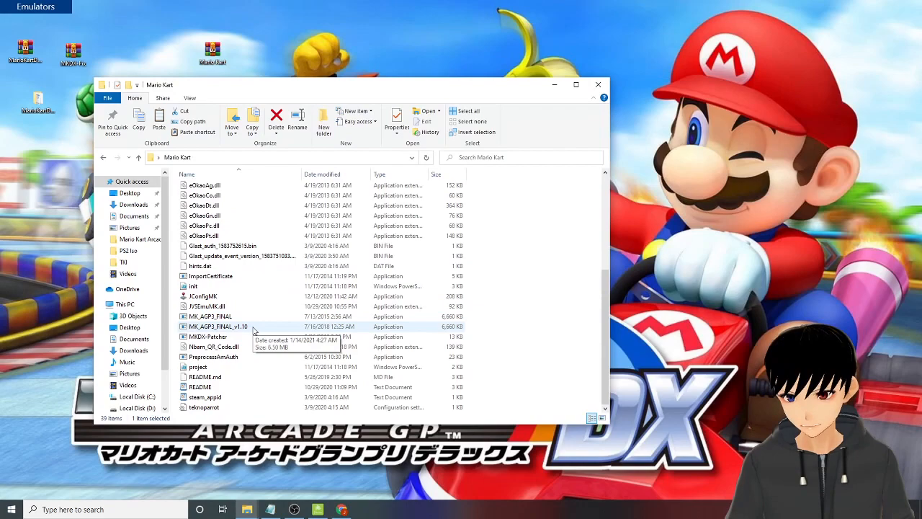
Launch JConfigMK and get past Avast's block by confirming Open Anyway twice
{"action": "left_click", "coordinate": [203, 296]}
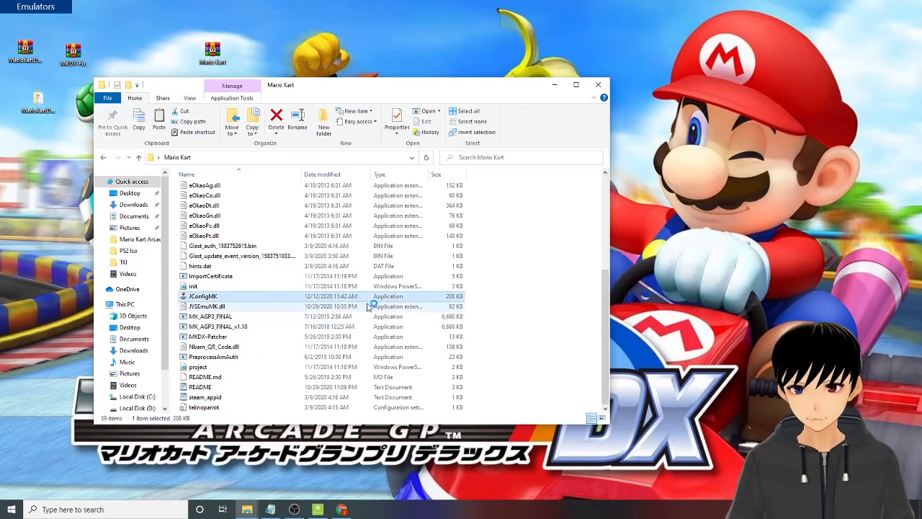
{"action": "double_click", "coordinate": [203, 296]}
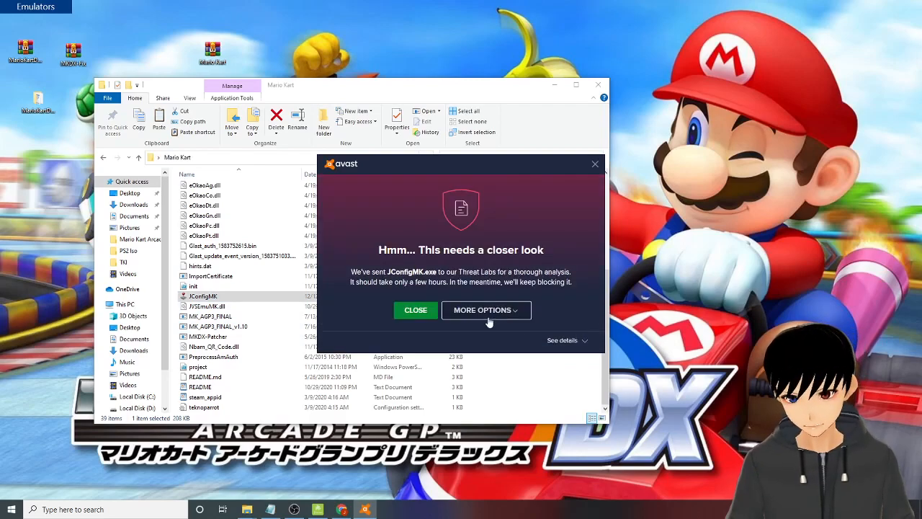
{"action": "left_click", "coordinate": [482, 310]}
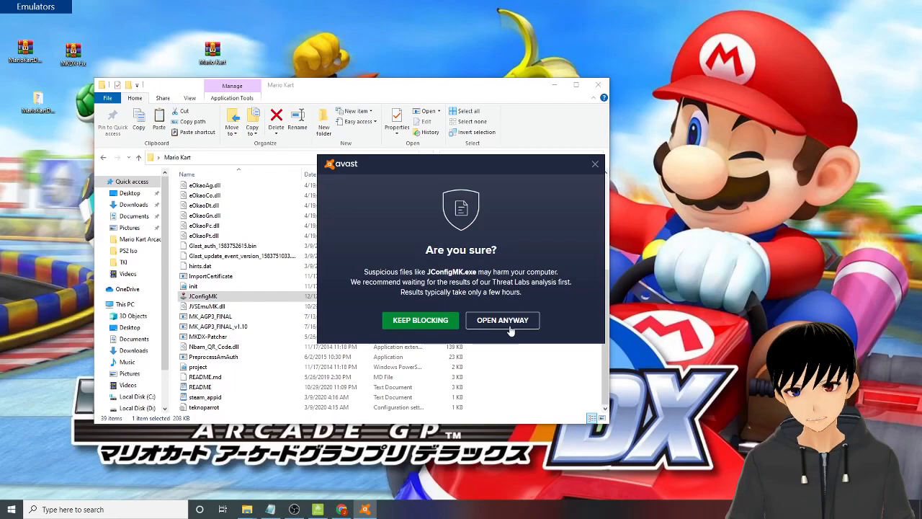
{"action": "left_click", "coordinate": [502, 320]}
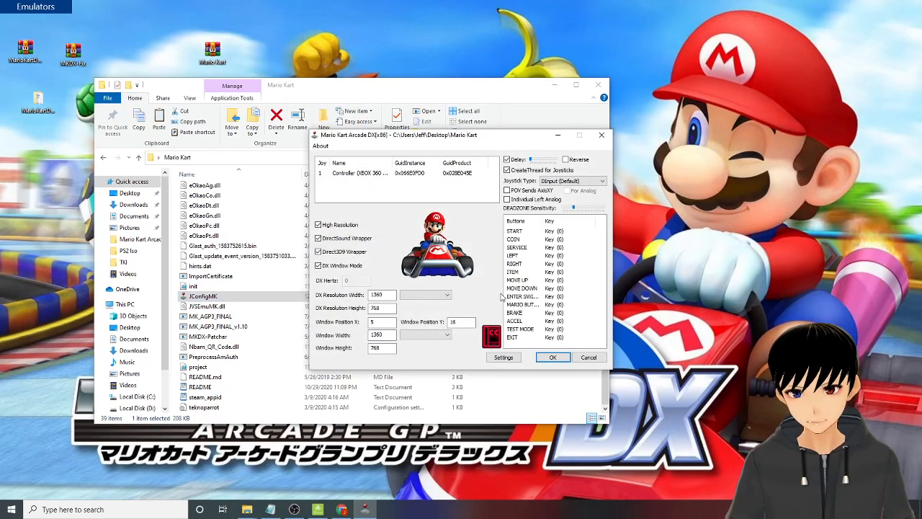
{"action": "mouse_move", "coordinate": [453, 279]}
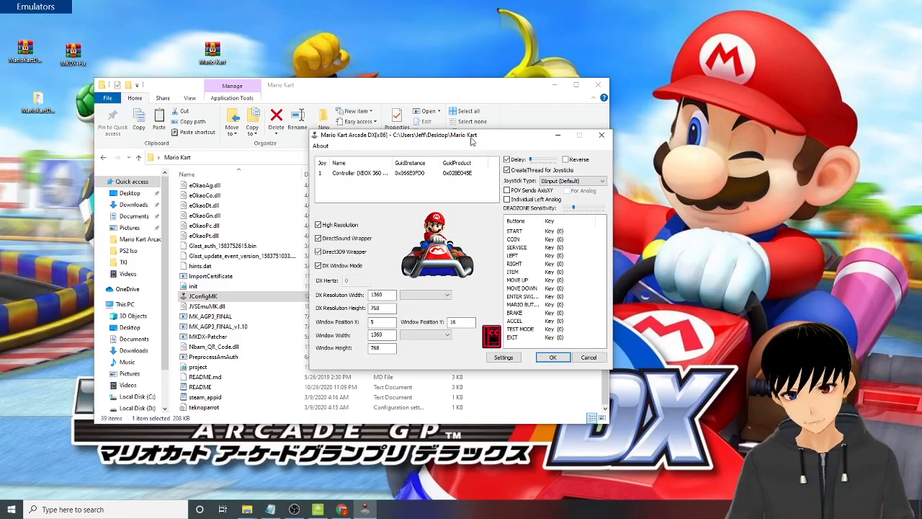
Move the JConfigMK window left and select the Xbox 360 controller as joystick 1
{"action": "left_click_drag", "start_coordinate": [468, 136], "coordinate": [335, 132]}
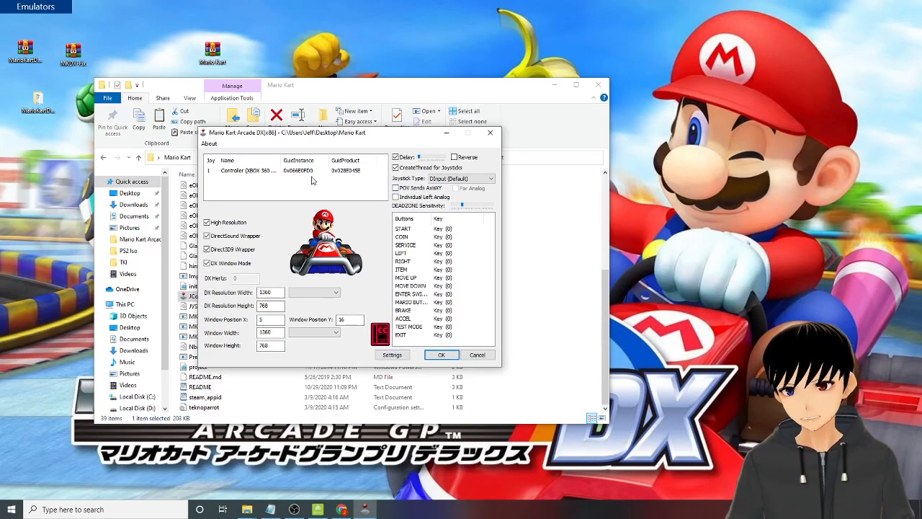
{"action": "left_click", "coordinate": [288, 170]}
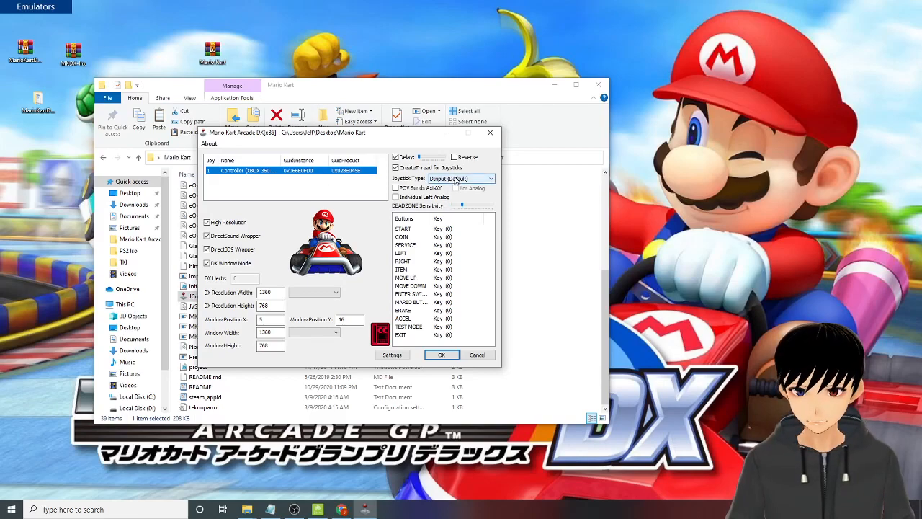
Set joystick type to XInput (Xbox Gamepad), enable Individual Left Analog, and open JVS Settings
{"action": "left_click", "coordinate": [492, 178]}
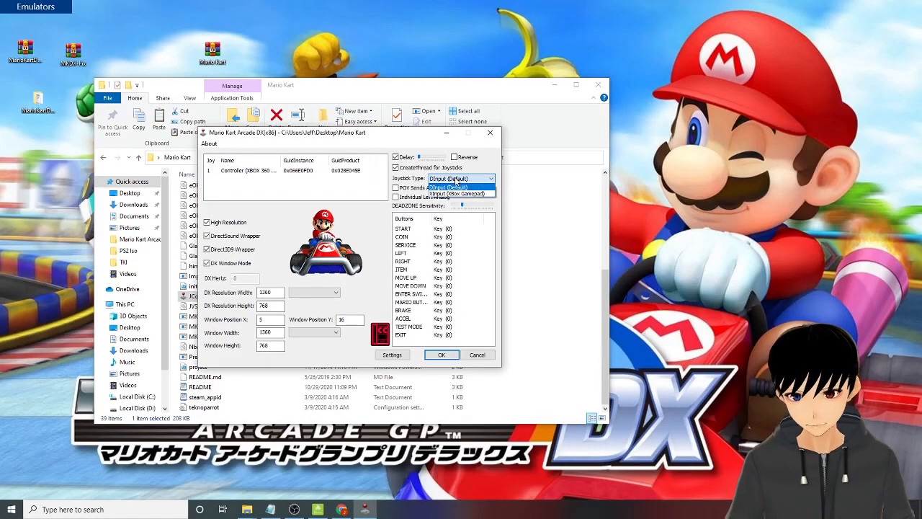
{"action": "left_click", "coordinate": [460, 193]}
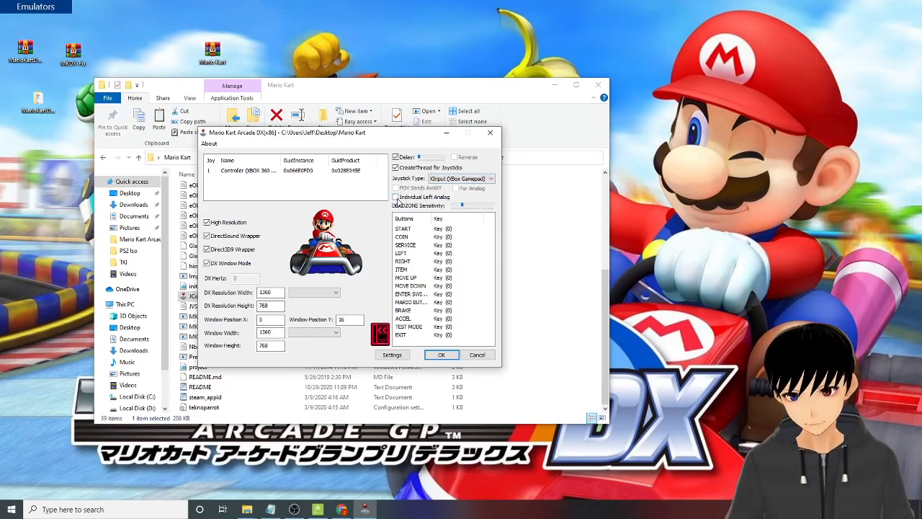
{"action": "left_click", "coordinate": [396, 197]}
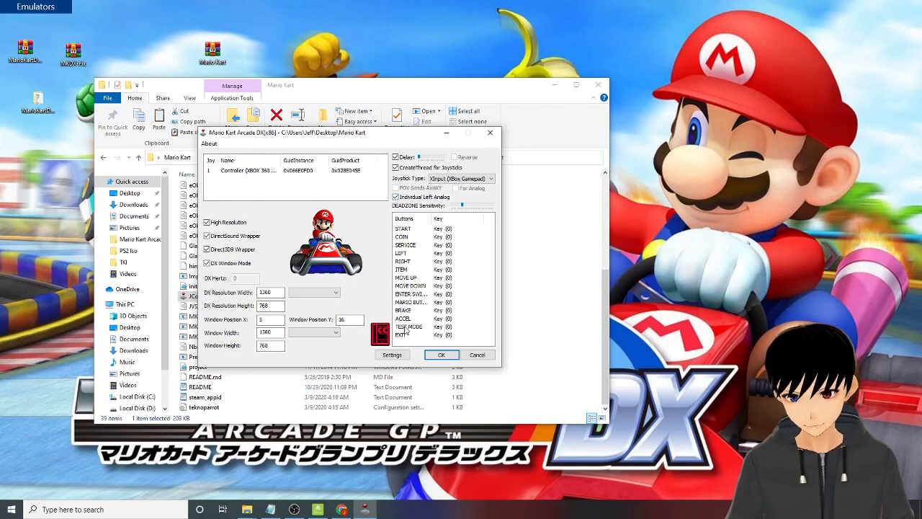
{"action": "left_click", "coordinate": [392, 353]}
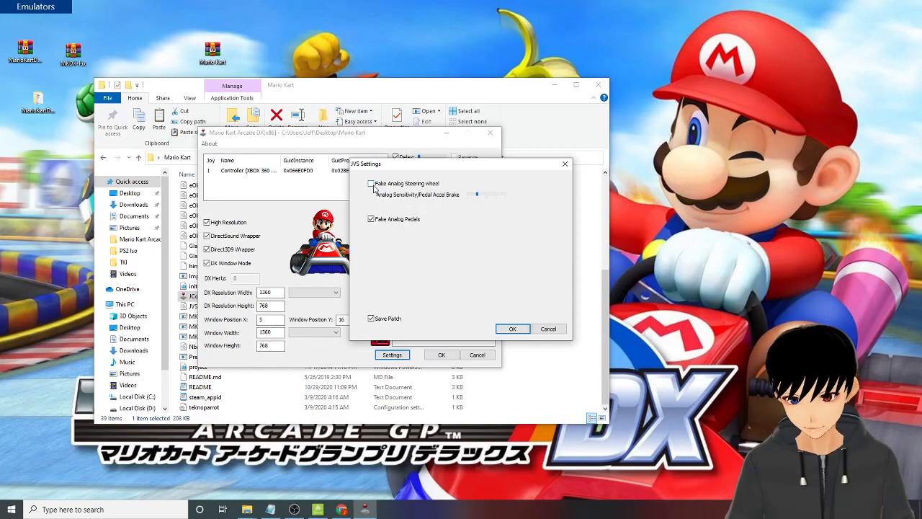
Enable Fake Analog Steering Wheel in JVS Settings and confirm with OK
{"action": "left_click", "coordinate": [371, 183]}
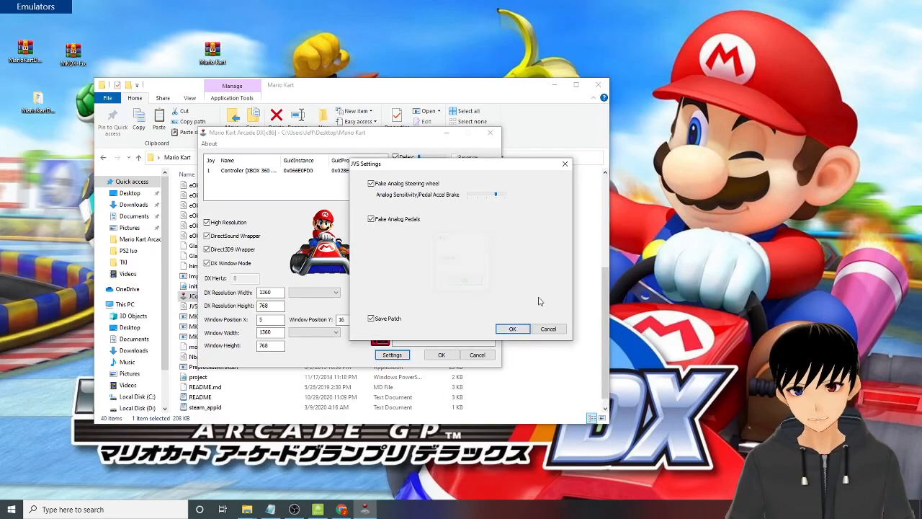
{"action": "left_click", "coordinate": [512, 329]}
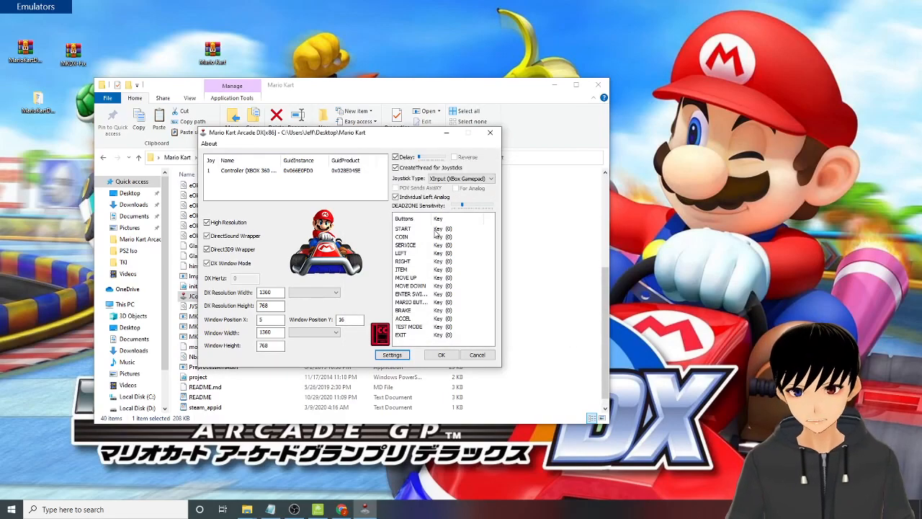
Map gamepad inputs to START, SERVICE, MOVE UP, enter, Mario button and EXIT, then save
{"action": "left_click", "coordinate": [445, 228]}
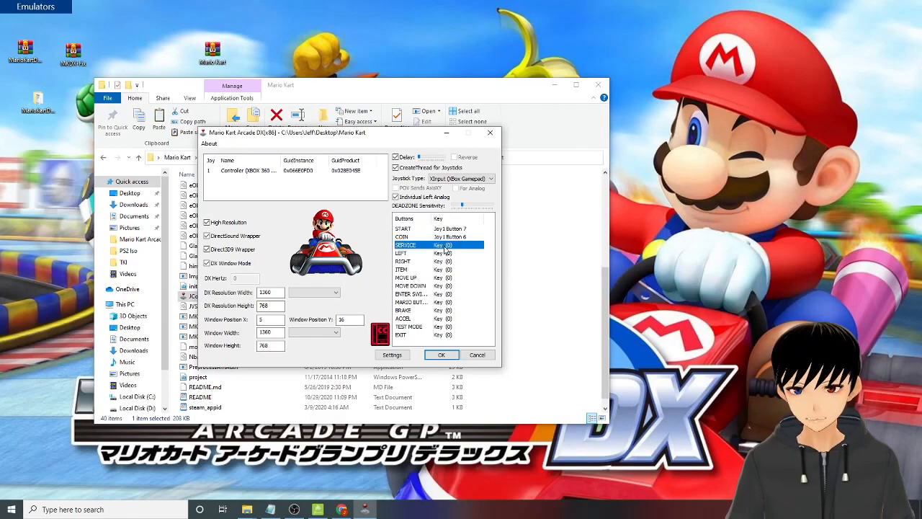
{"action": "left_click", "coordinate": [439, 245]}
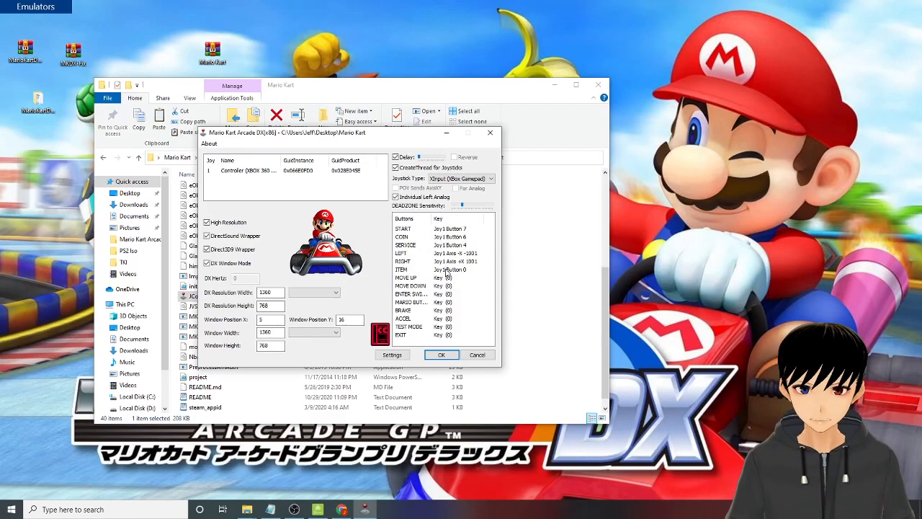
{"action": "left_click", "coordinate": [445, 277]}
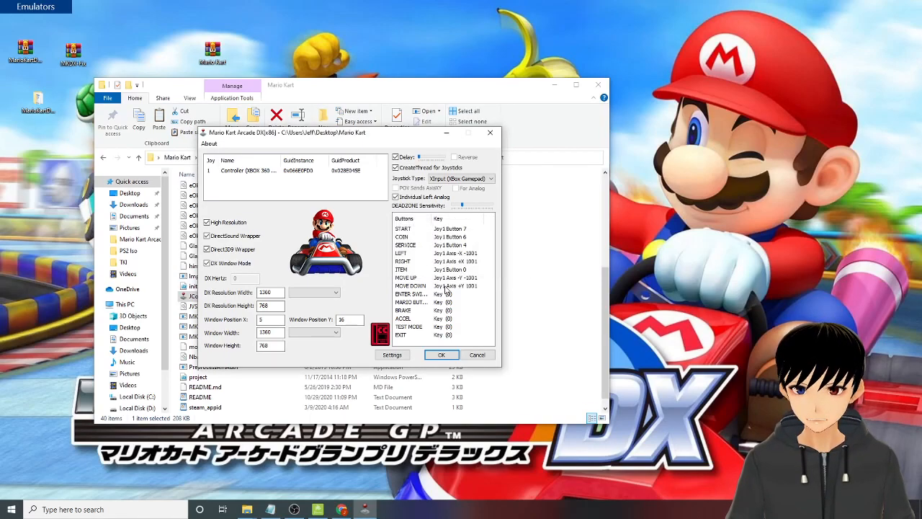
{"action": "left_click", "coordinate": [446, 227]}
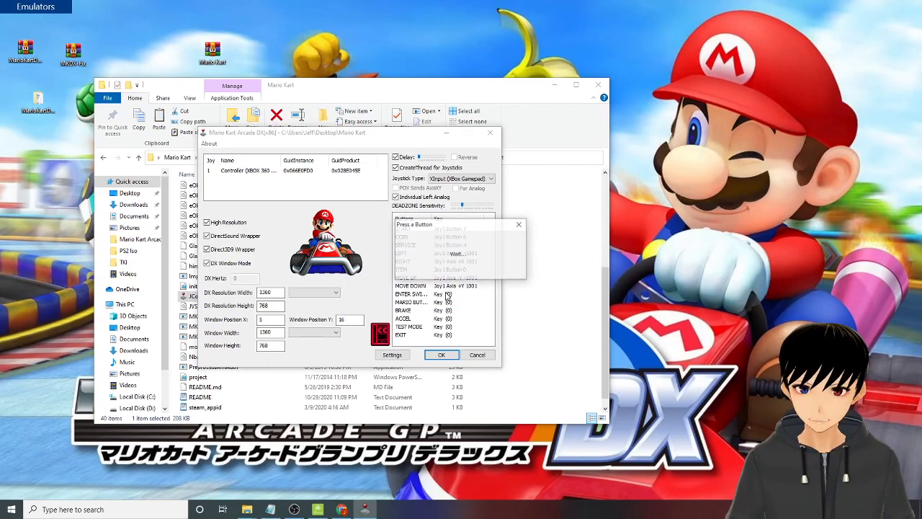
{"action": "left_click", "coordinate": [517, 224]}
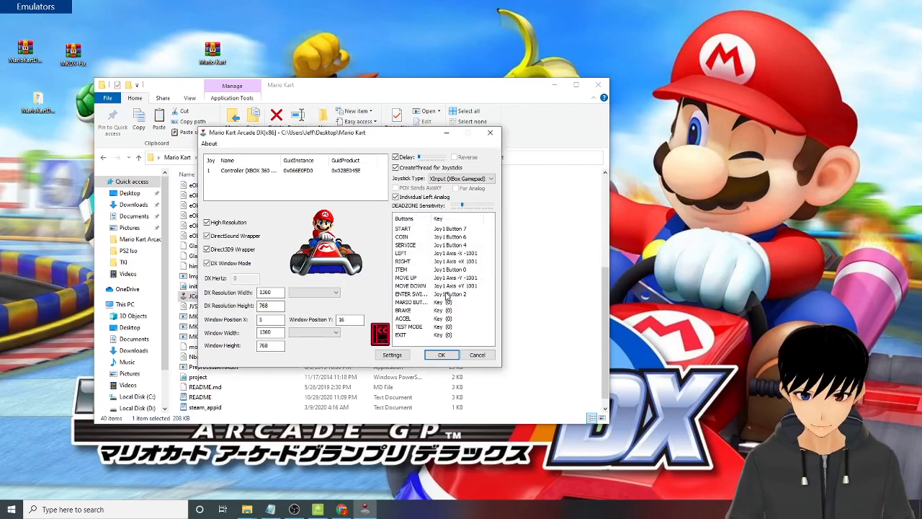
{"action": "left_click", "coordinate": [445, 293]}
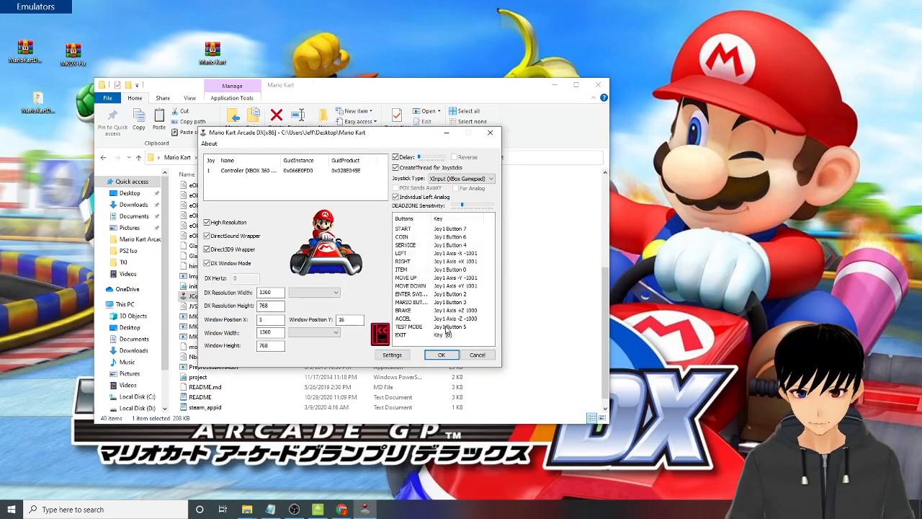
{"action": "left_click", "coordinate": [447, 335]}
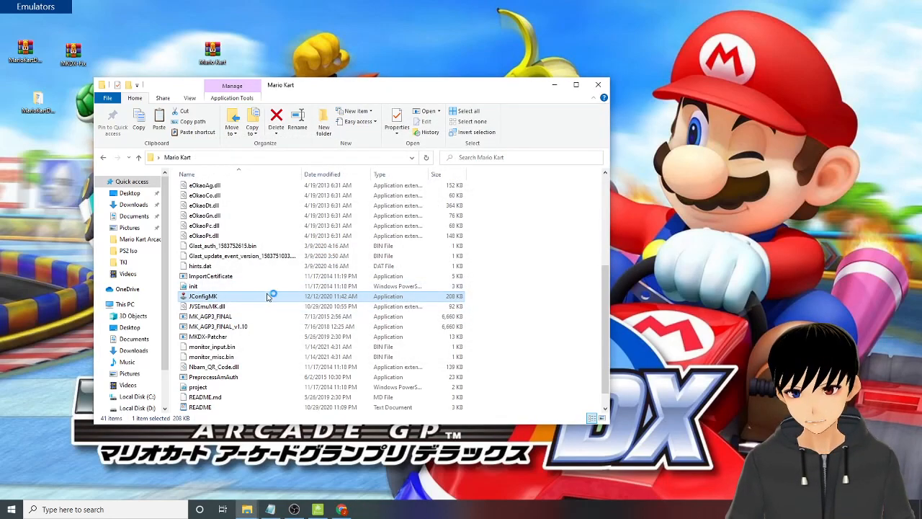
Reopen JConfigMK, rebind TEST MODE to Joy1 Button 7 and EXIT to Joy1 Button 11, and save
{"action": "double_click", "coordinate": [203, 296]}
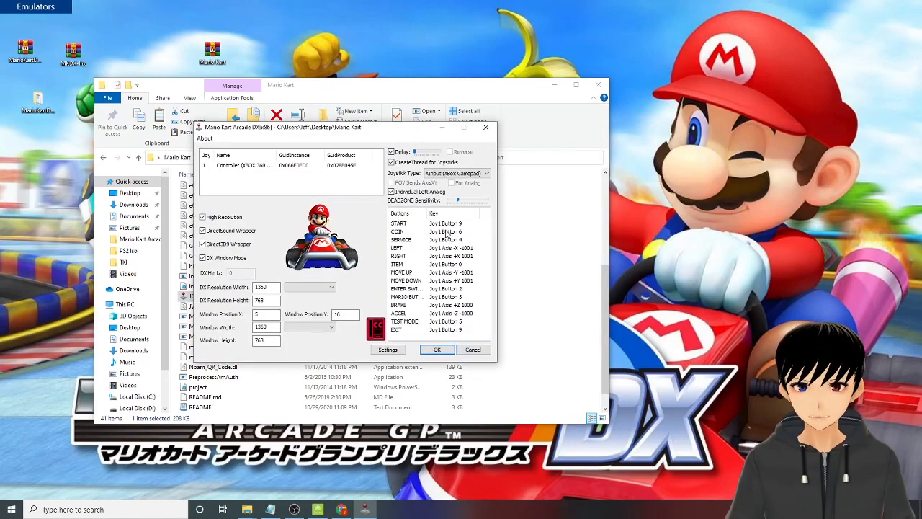
{"action": "mouse_move", "coordinate": [457, 247]}
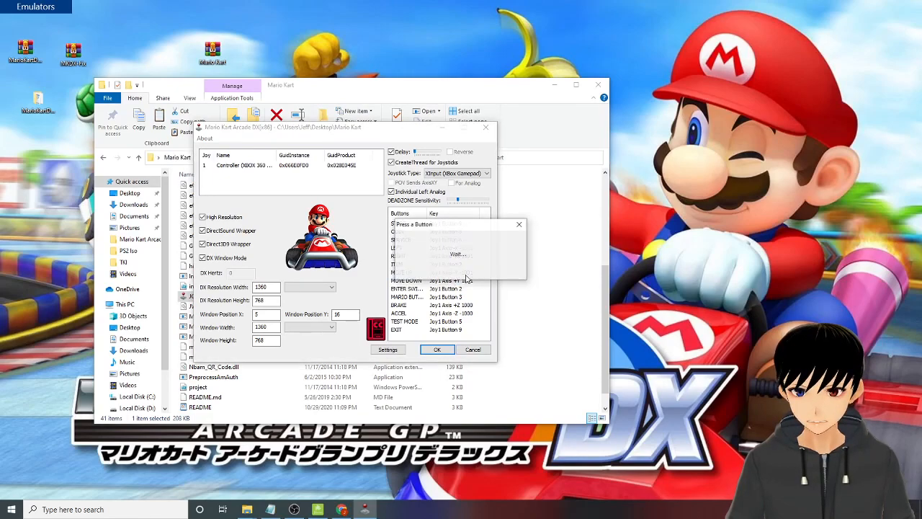
{"action": "left_click", "coordinate": [518, 224]}
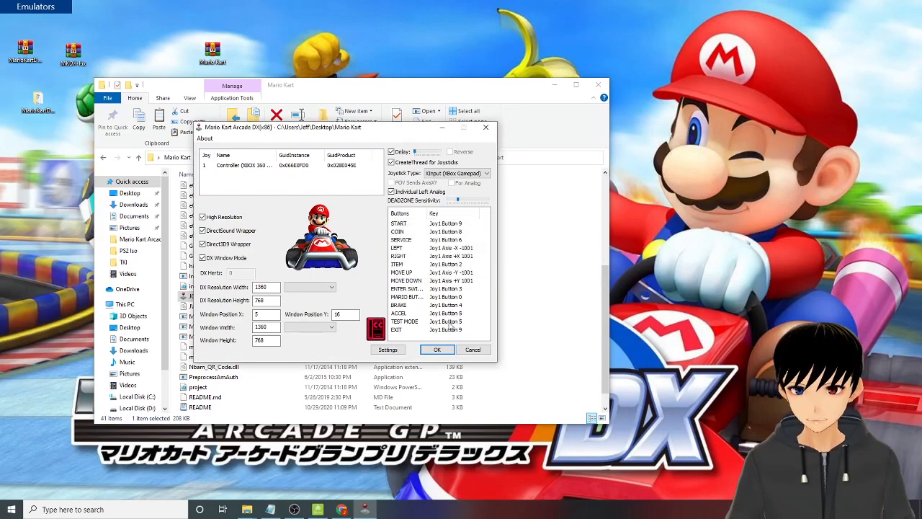
{"action": "left_click", "coordinate": [400, 223]}
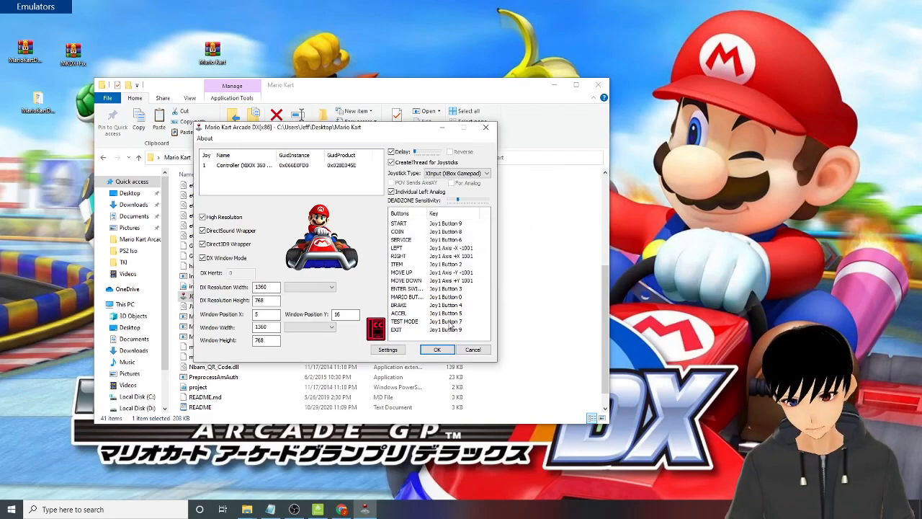
{"action": "left_click", "coordinate": [445, 222]}
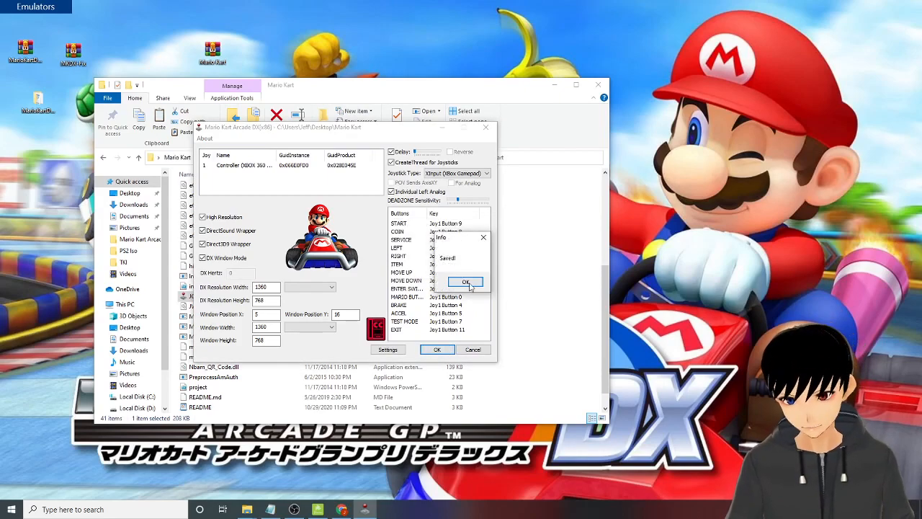
{"action": "left_click", "coordinate": [465, 281]}
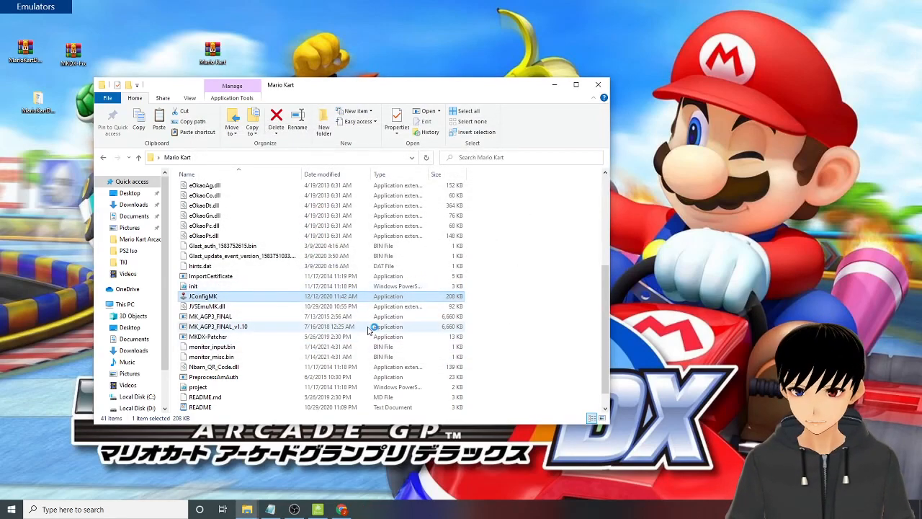
Review MK_AGP3_FINAL_v1.10's compatibility properties unchanged, then open it to launch the game
{"action": "double_click", "coordinate": [202, 296]}
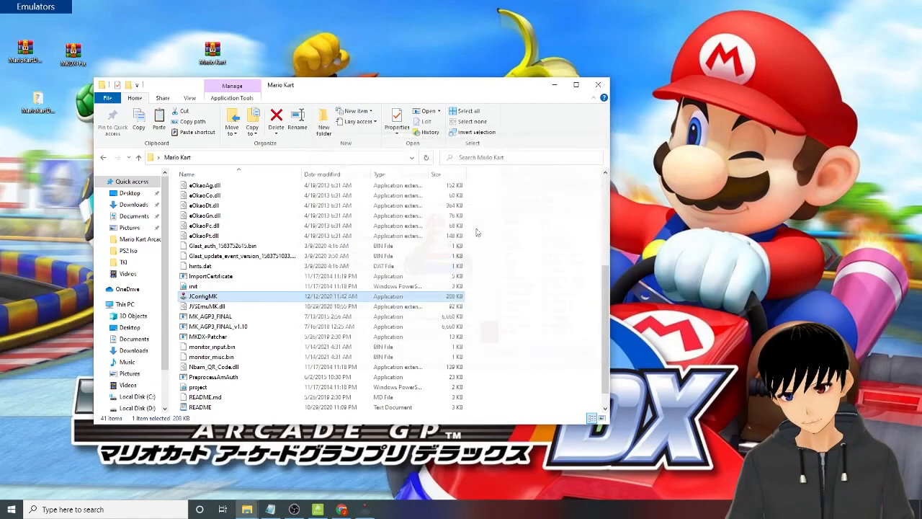
{"action": "scroll", "scroll_direction": "up", "scroll_amount": 3}
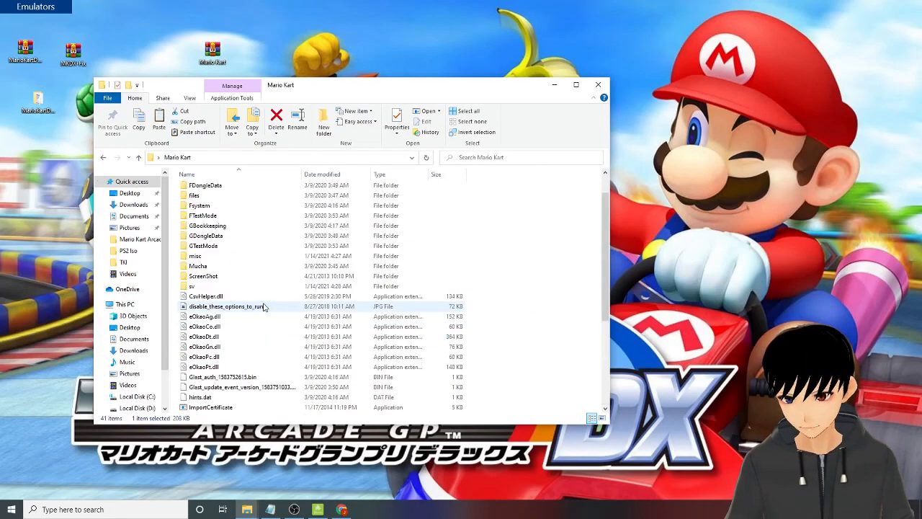
{"action": "scroll", "scroll_direction": "down", "scroll_amount": 3}
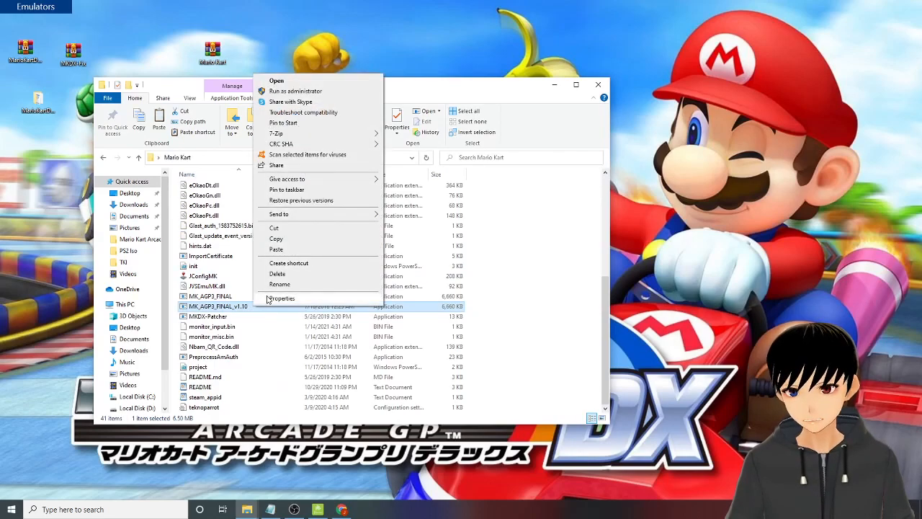
{"action": "left_click", "coordinate": [281, 298]}
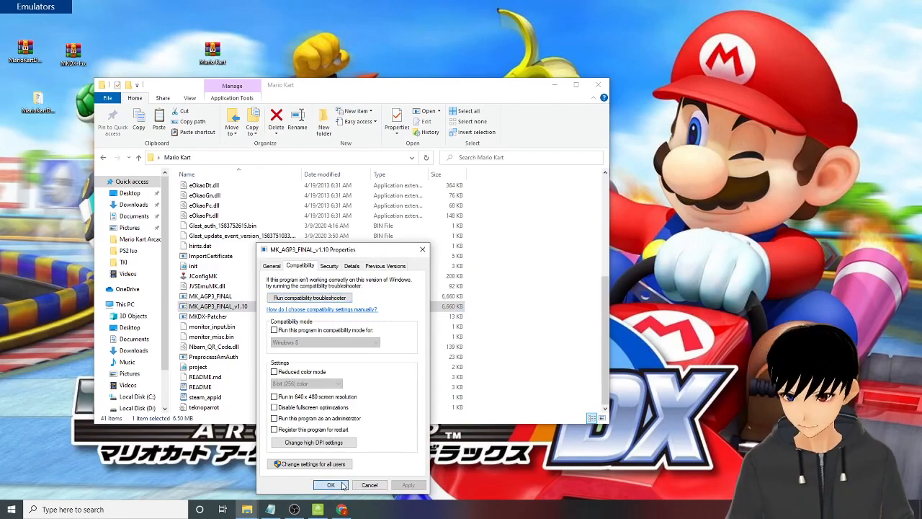
{"action": "left_click", "coordinate": [330, 484]}
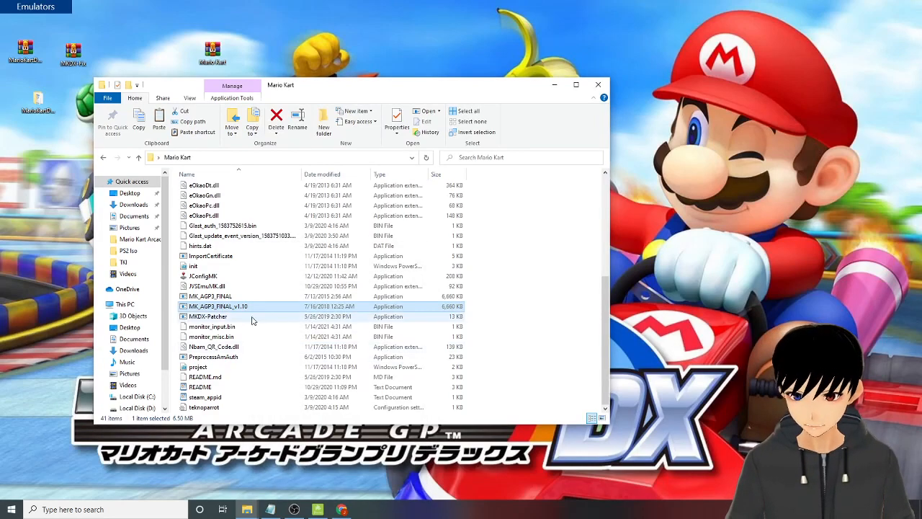
{"action": "mouse_move", "coordinate": [256, 307]}
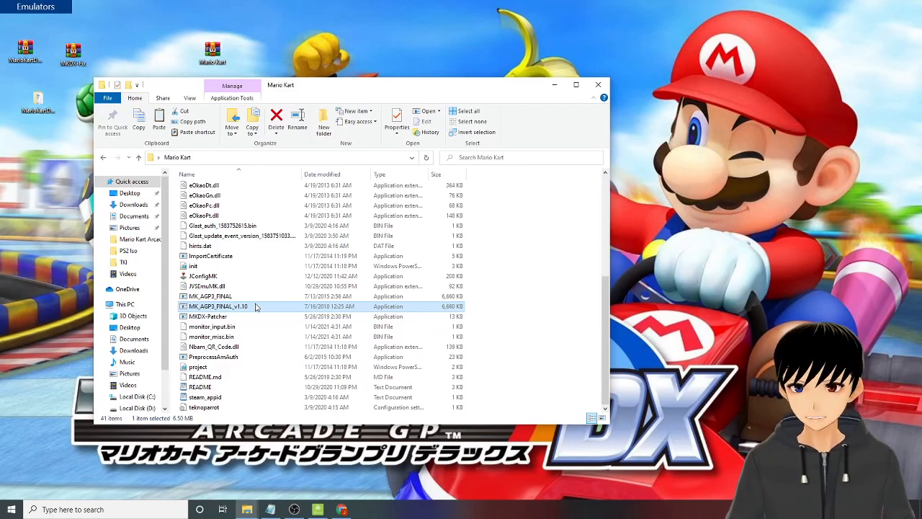
{"action": "right_click", "coordinate": [218, 307]}
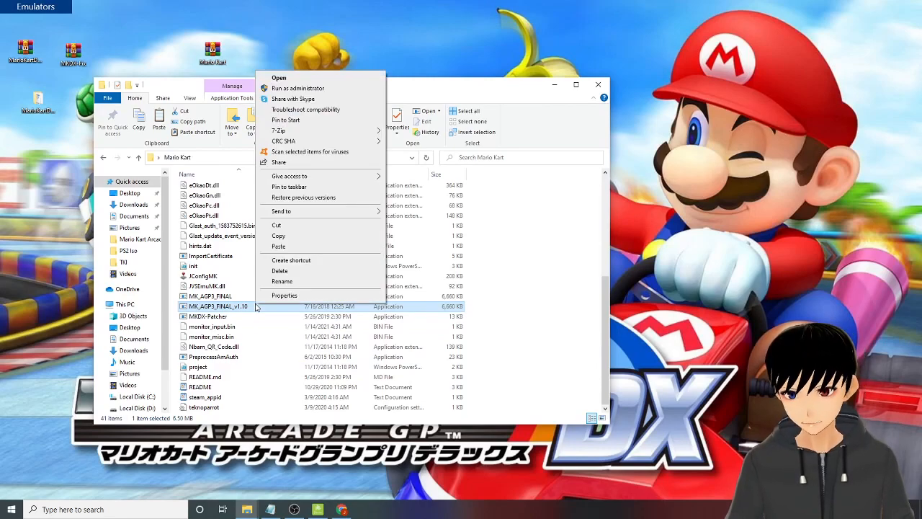
{"action": "left_click", "coordinate": [279, 77]}
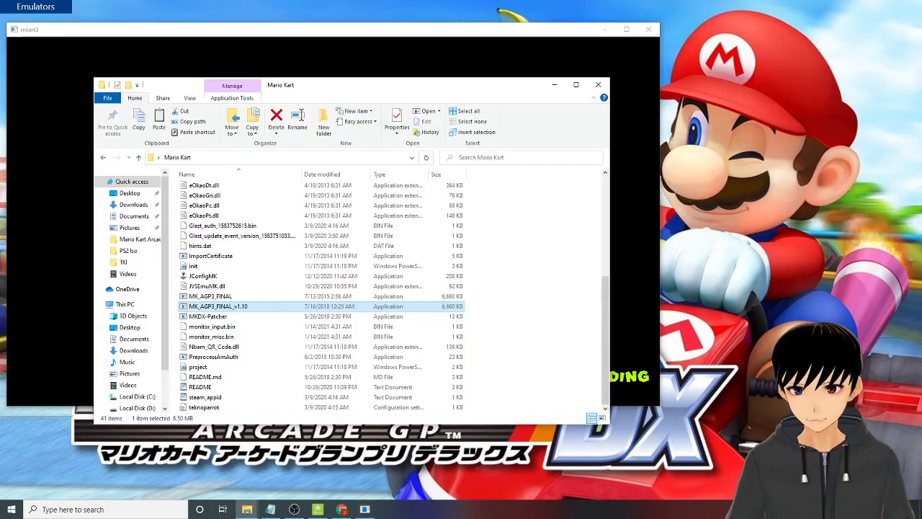
Allow the game through Windows Firewall on private networks only, unticking public networks
{"action": "double_click", "coordinate": [216, 306]}
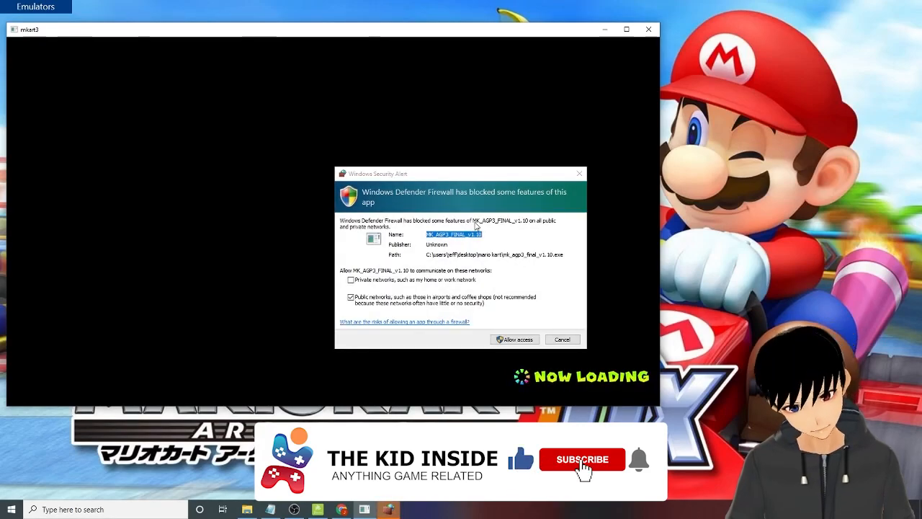
{"action": "left_click", "coordinate": [350, 296]}
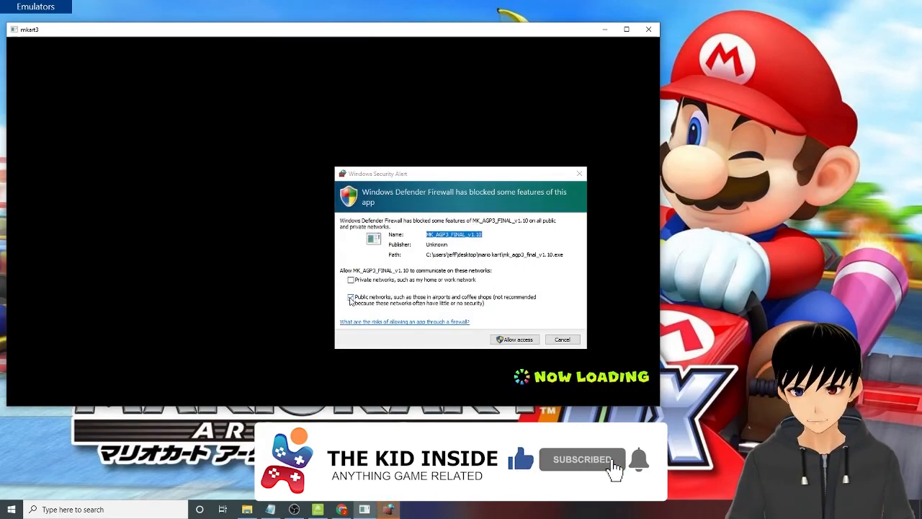
{"action": "left_click", "coordinate": [351, 279]}
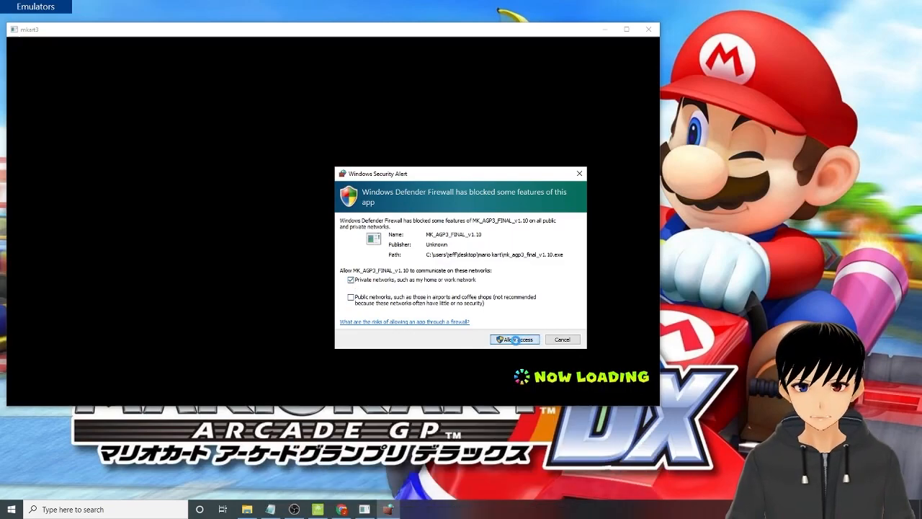
{"action": "left_click", "coordinate": [514, 338]}
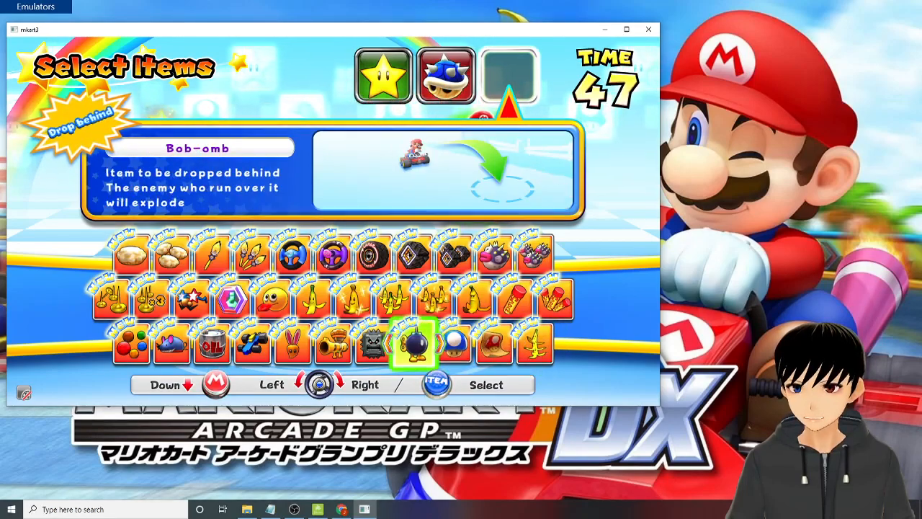
Confirm the item selection to reach the Select Mode screen with Grand Prix highlighted
{"action": "left_click", "coordinate": [436, 384]}
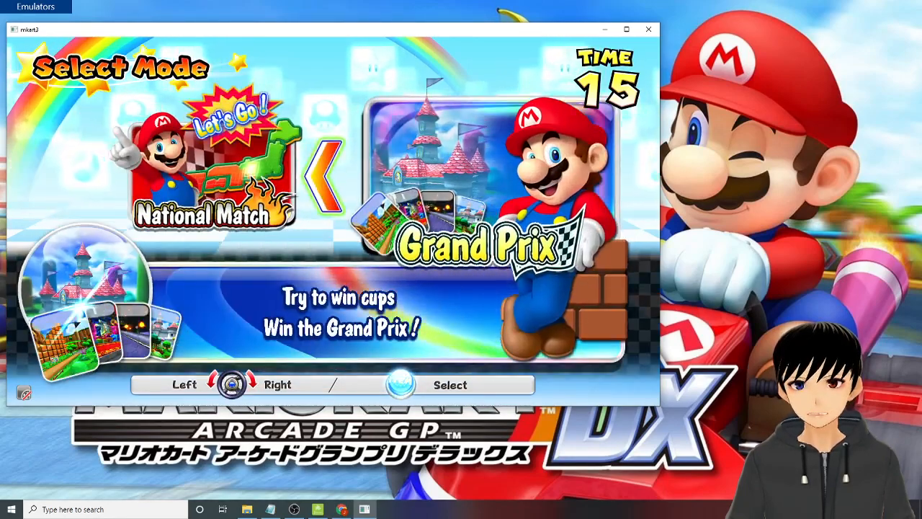
Select Grand Prix, choose Change items, and lock in the Star and Blue Shell
{"action": "left_click", "coordinate": [401, 384]}
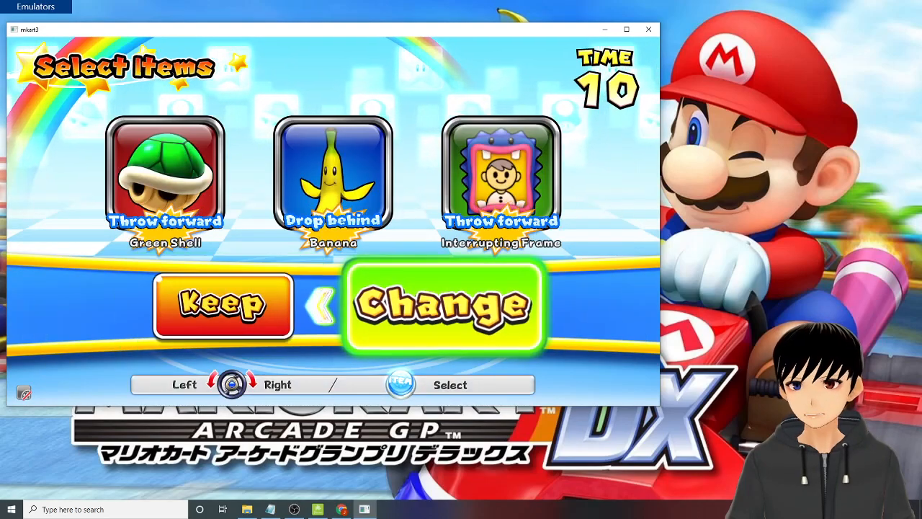
{"action": "left_click", "coordinate": [444, 304]}
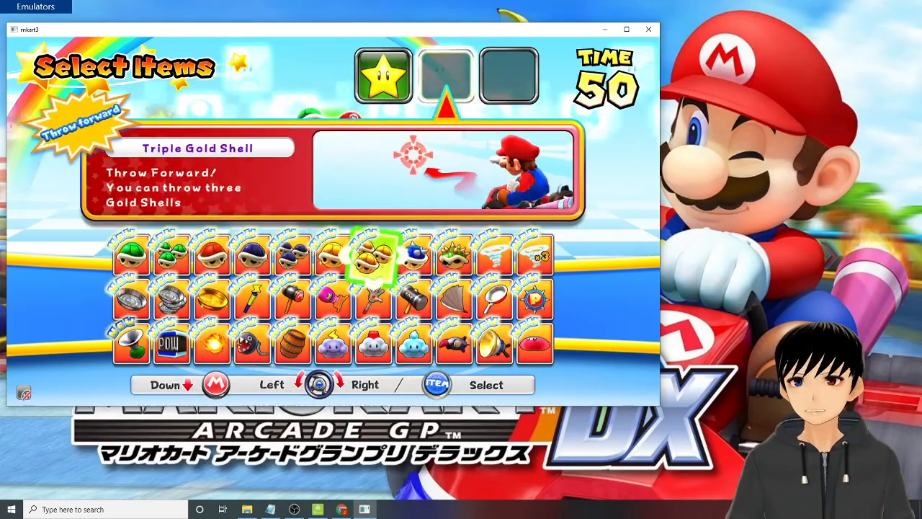
{"action": "left_click", "coordinate": [436, 383]}
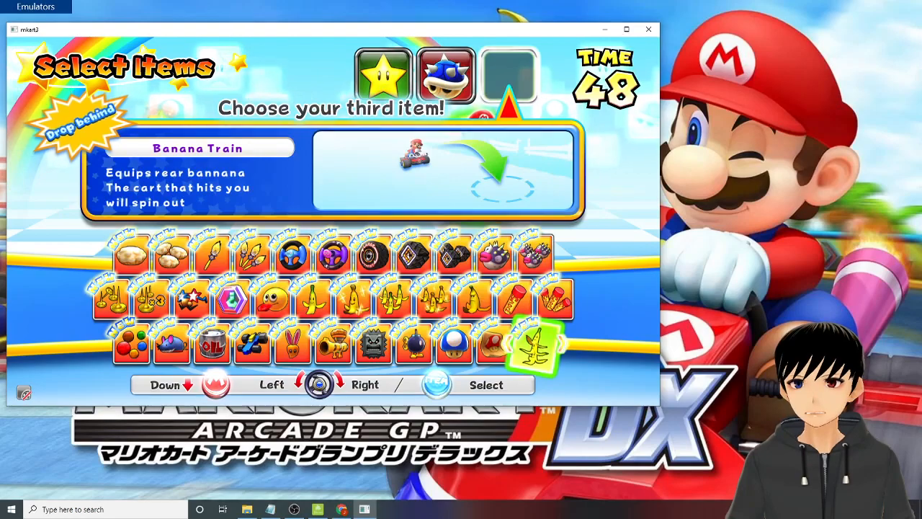